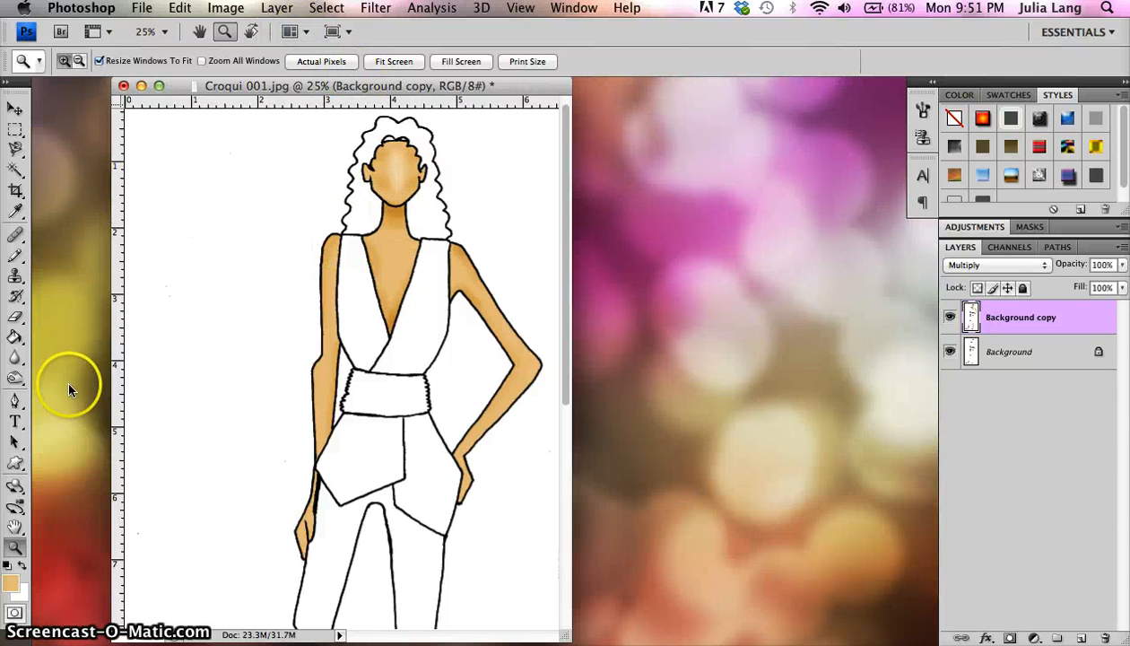
Step: Darken the skin along the arm with the Burn Tool in Midtones range
left_click(15, 378)
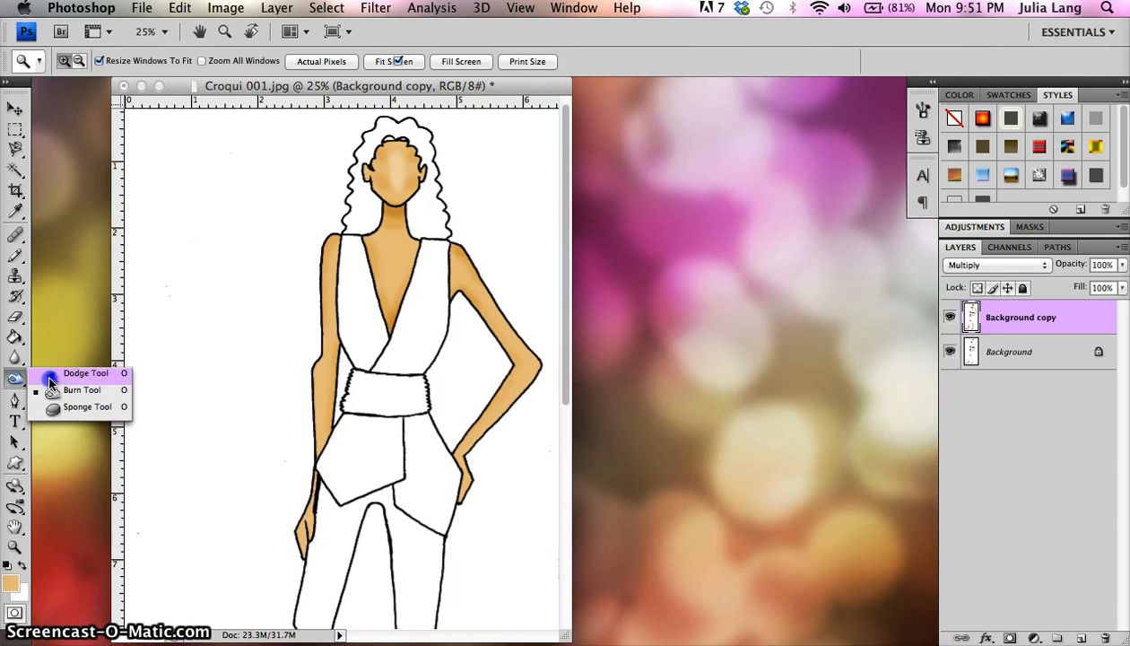
left_click(82, 390)
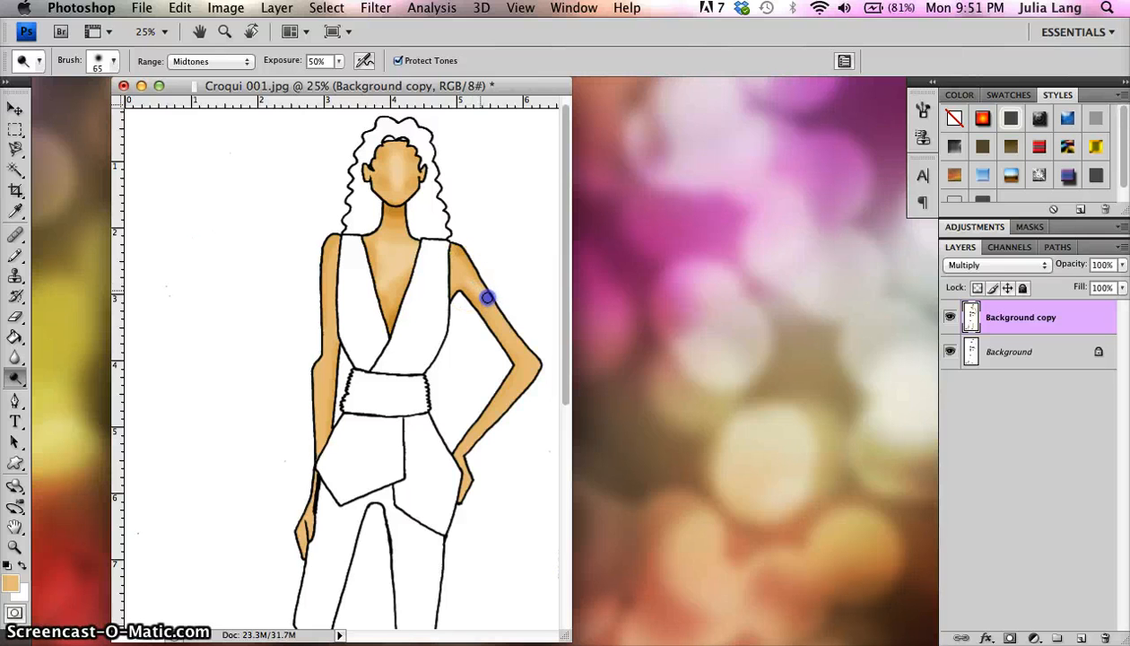
left_click_drag(489, 298, 528, 368)
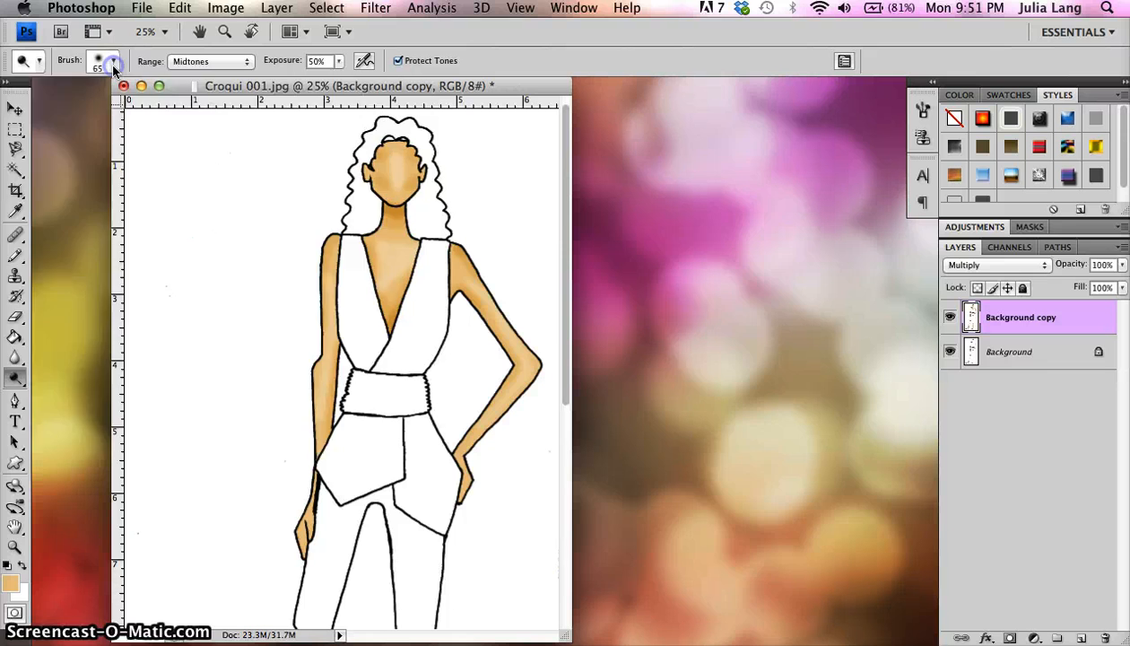
Step: Shrink the Burn brush's Master Diameter from 65 px to 40 px
left_click(113, 66)
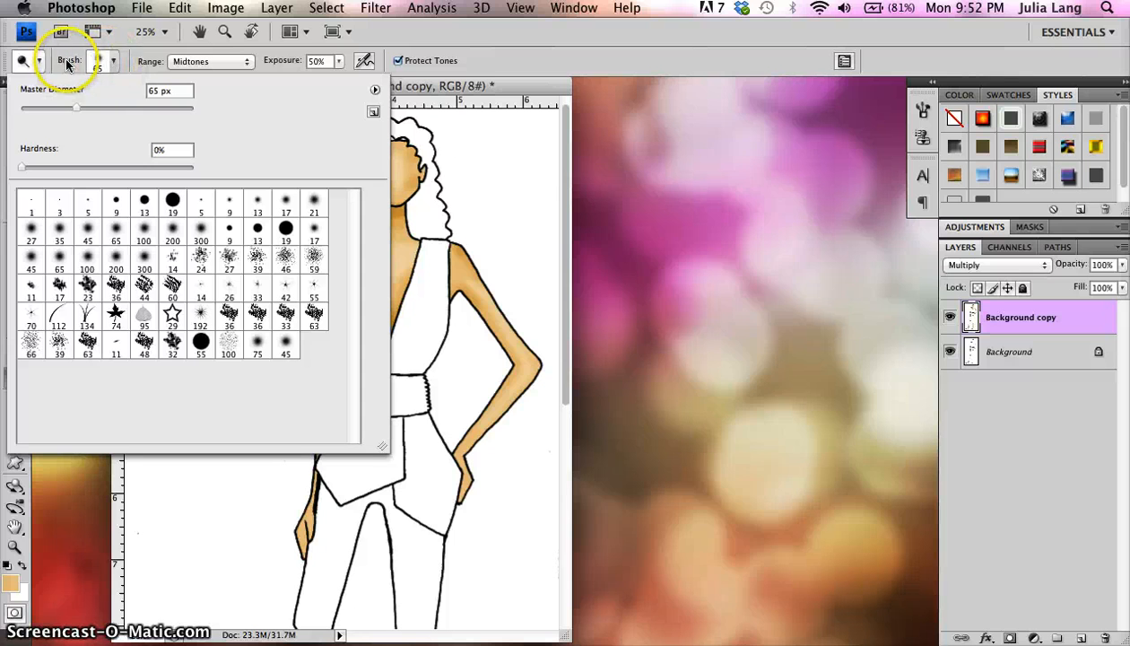
mouse_move(79, 115)
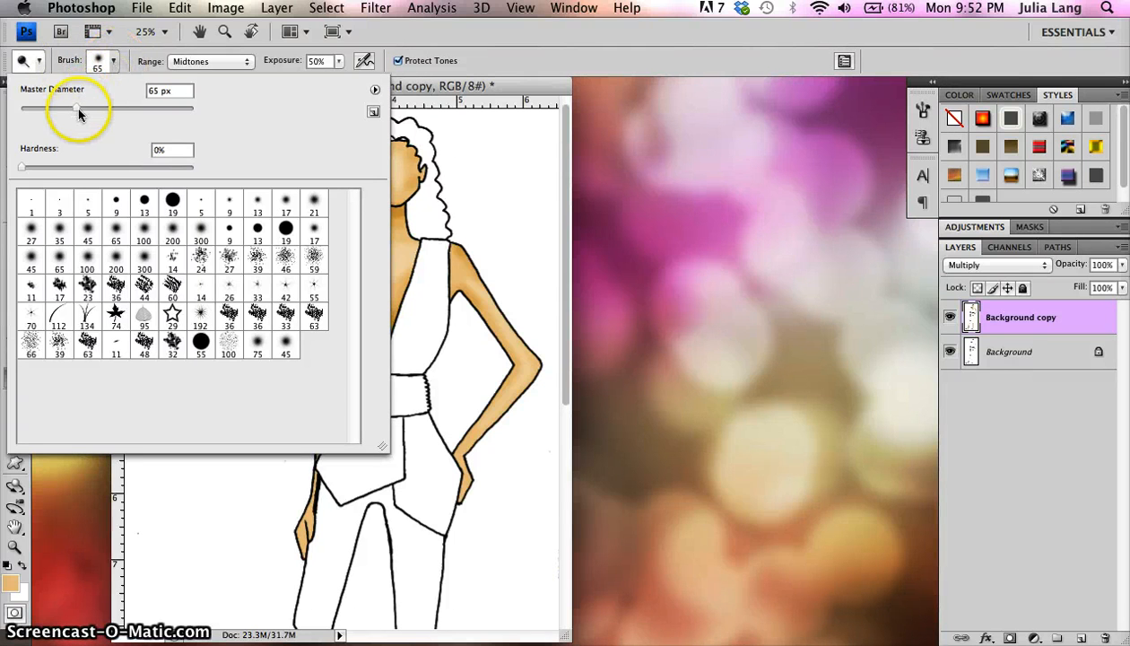
left_click_drag(74, 108, 55, 107)
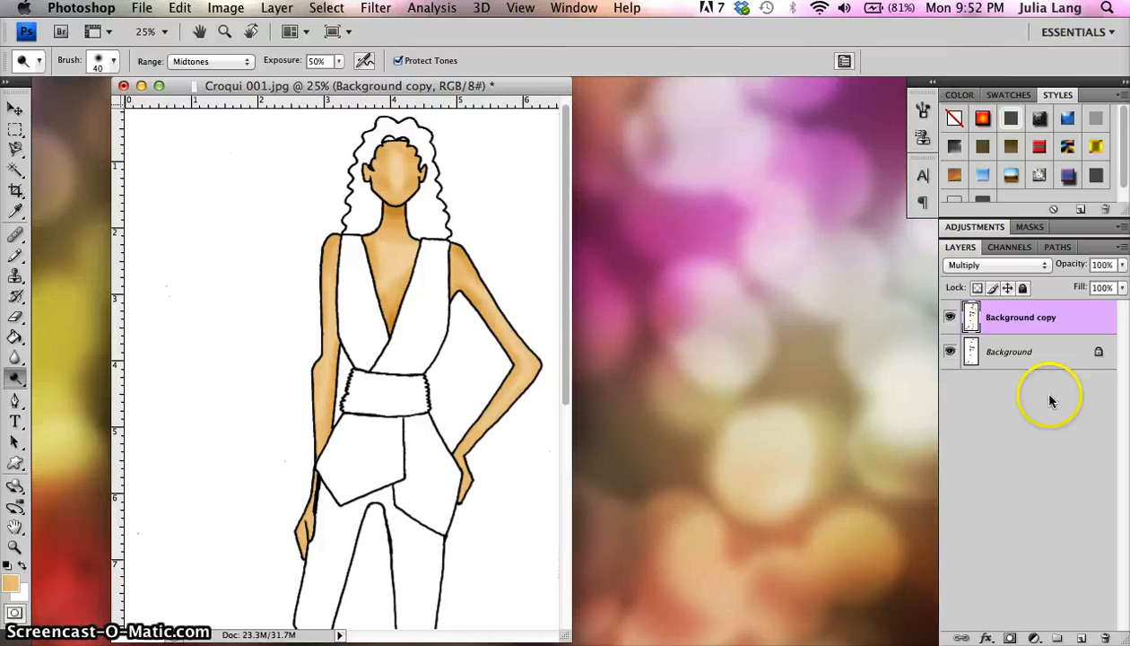
mouse_move(637, 224)
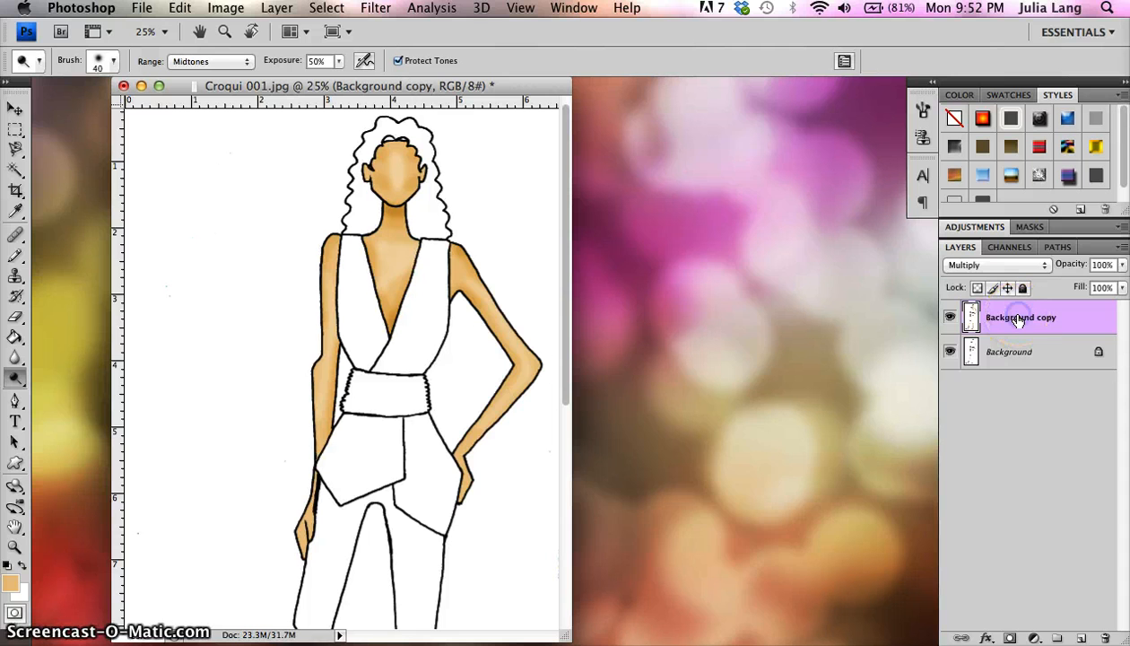
Step: Rename the Background copy layer to 'Skin' and select the Background layer
right_click(1021, 316)
type("Skin")
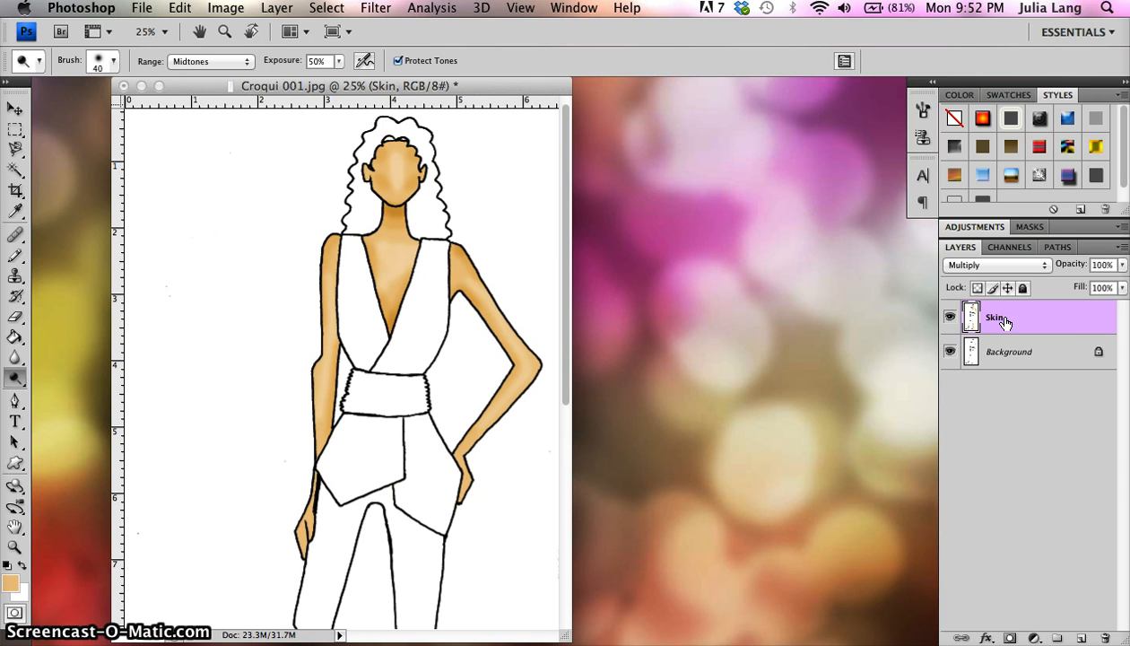
left_click(1008, 350)
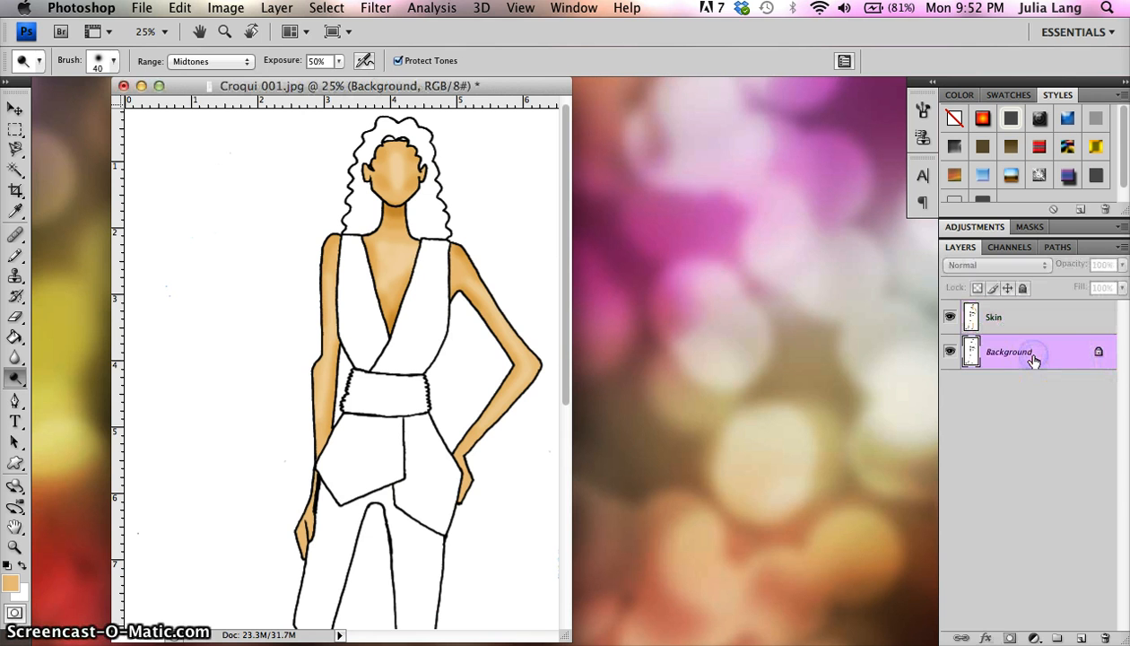
Step: Duplicate the Background layer, name the copy 'clothing', and set it to Multiply
right_click(1009, 352)
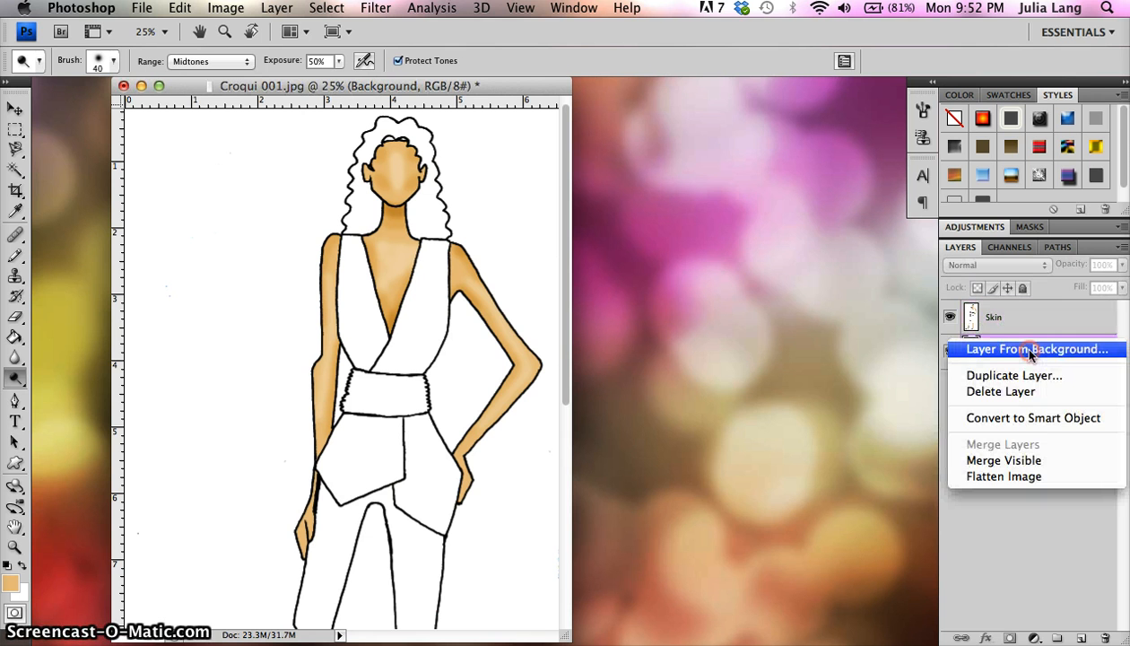
mouse_move(1013, 375)
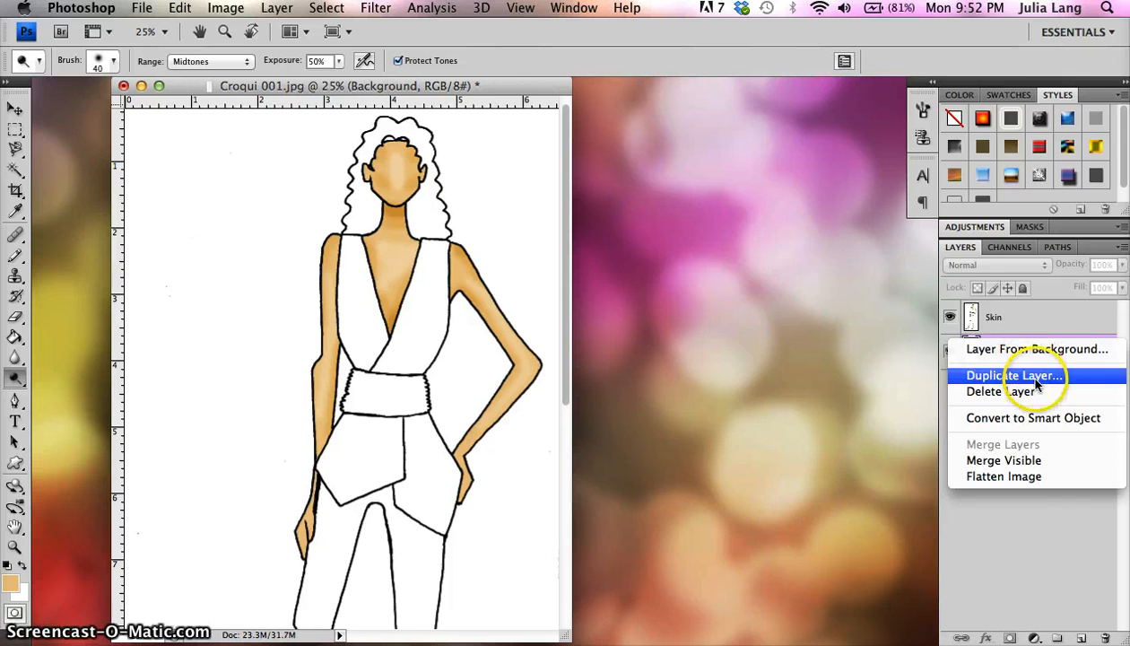
left_click(1014, 375)
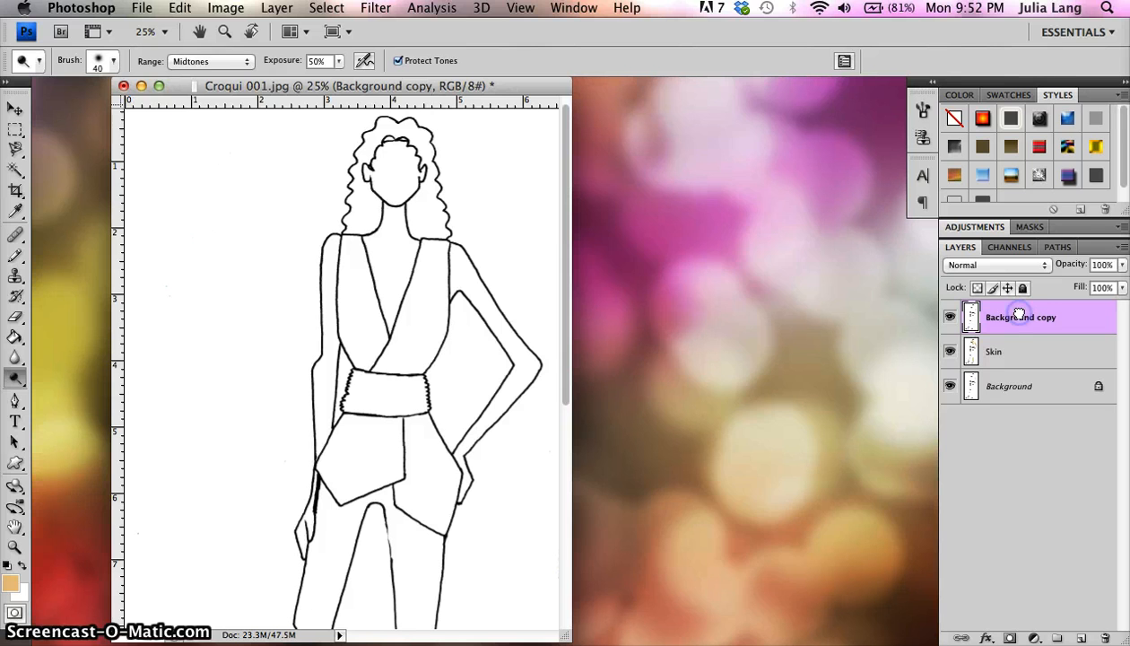
double_click(1021, 317)
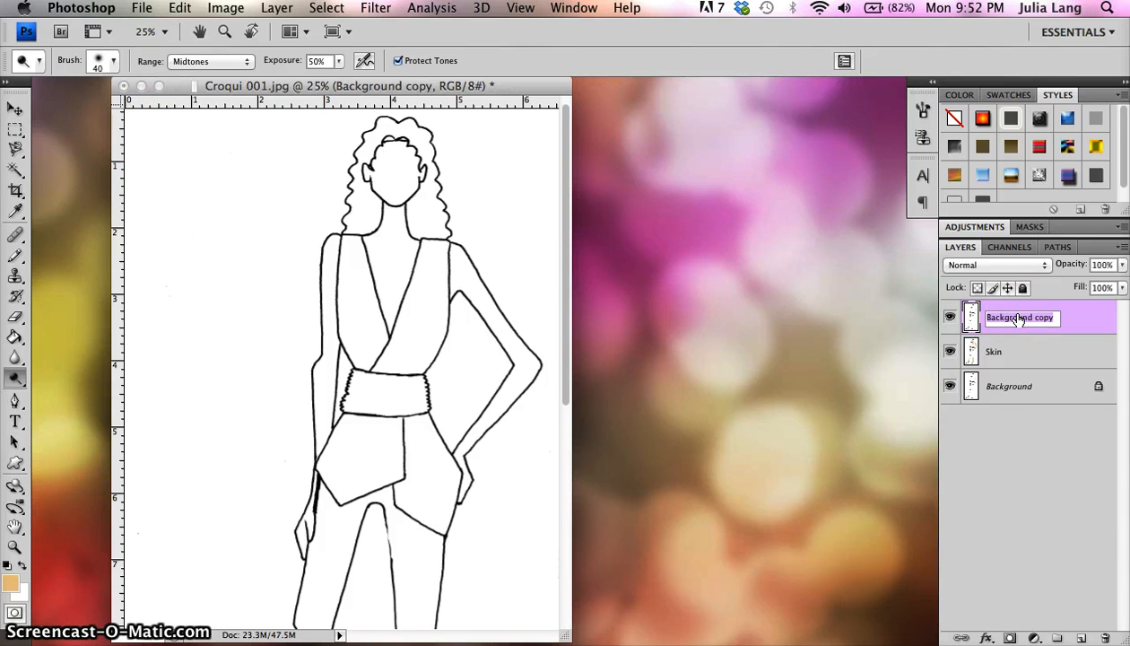
type("cloth")
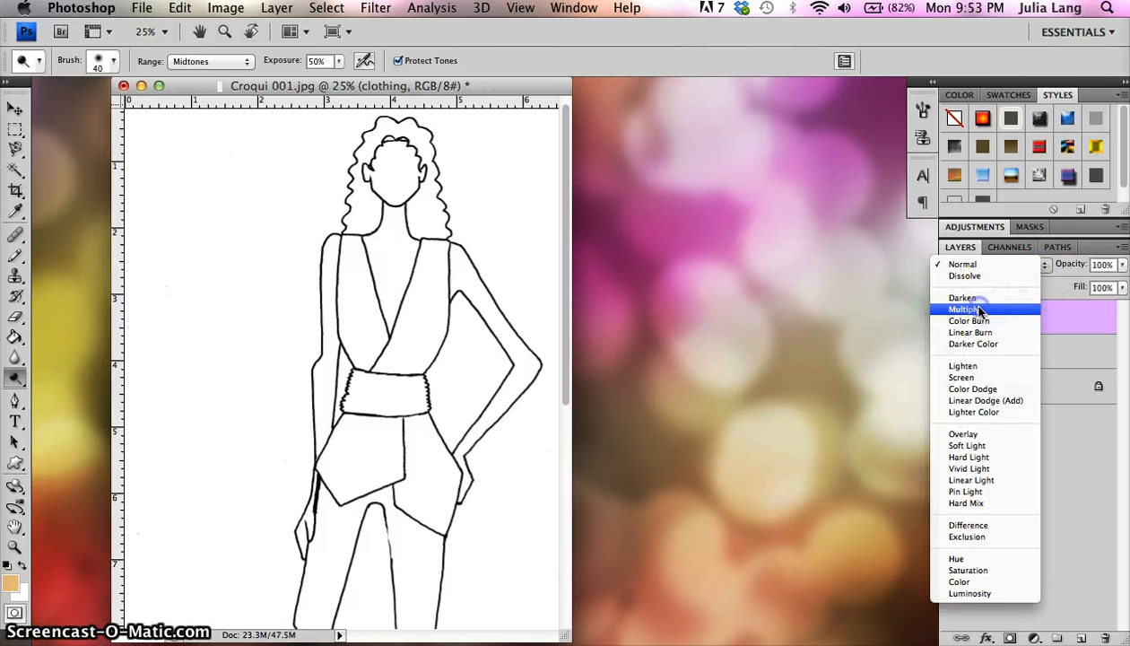
left_click(963, 309)
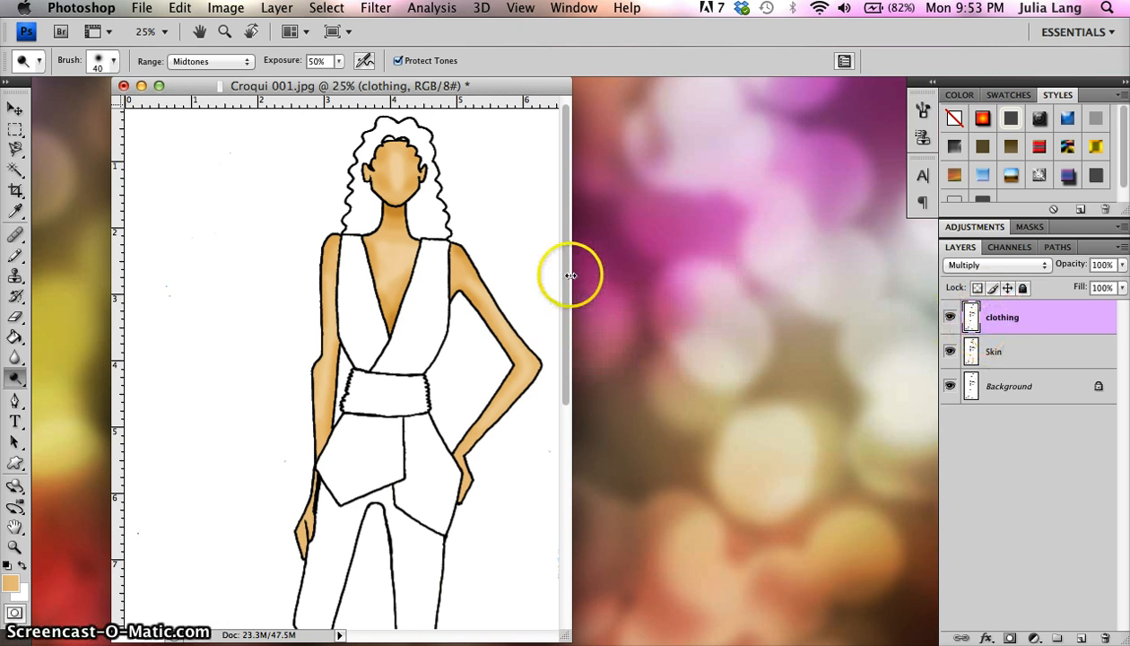
Step: Fill the top's bodice and peplum with vivid purple using the Paint Bucket
left_click_drag(566, 276, 565, 397)
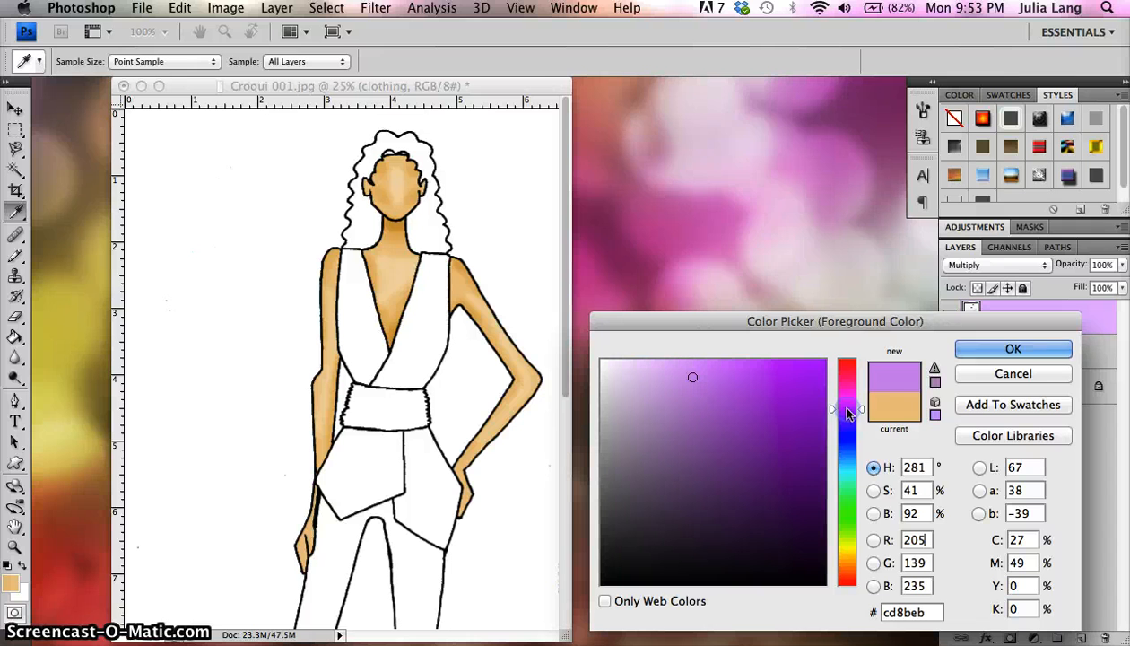
left_click_drag(848, 415, 848, 404)
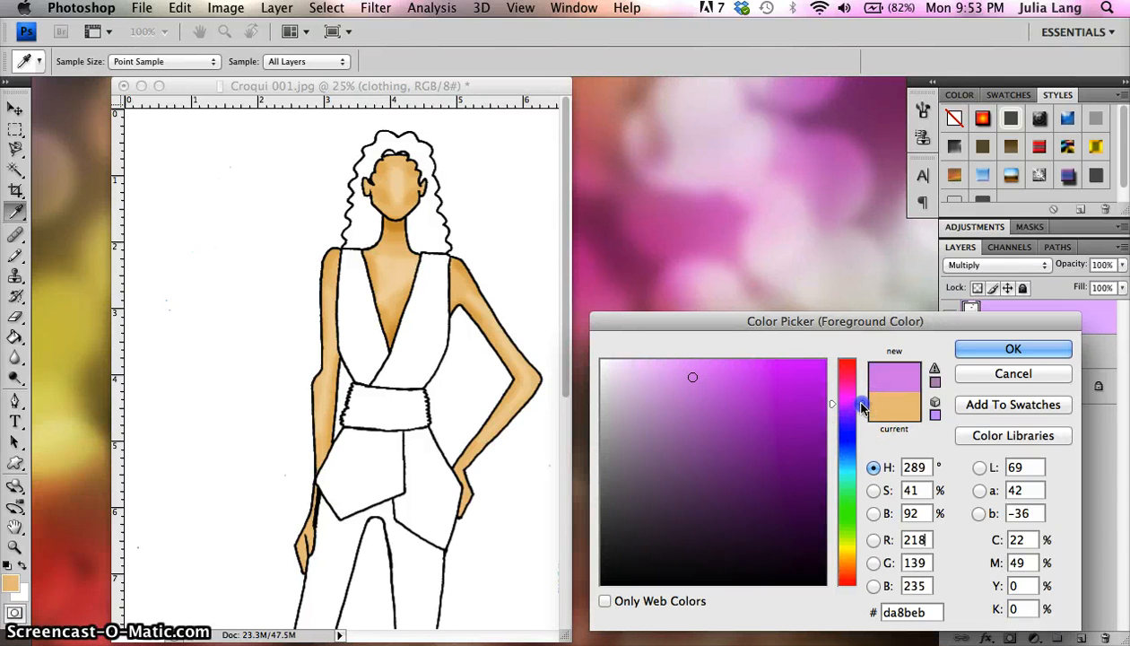
left_click(823, 368)
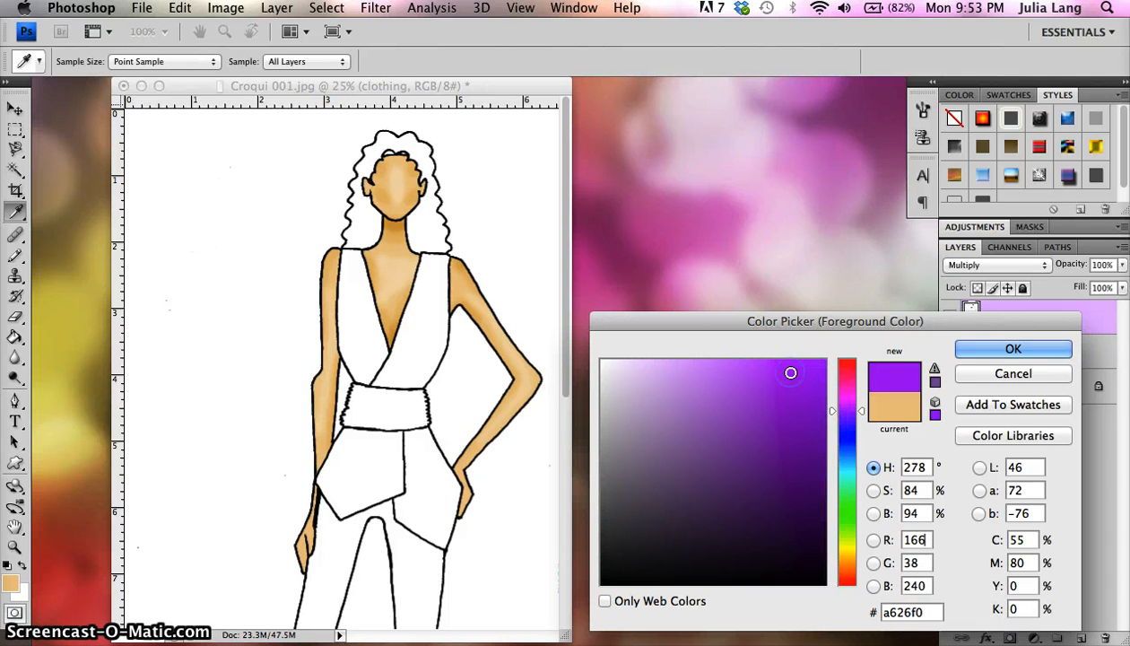
left_click(1013, 349)
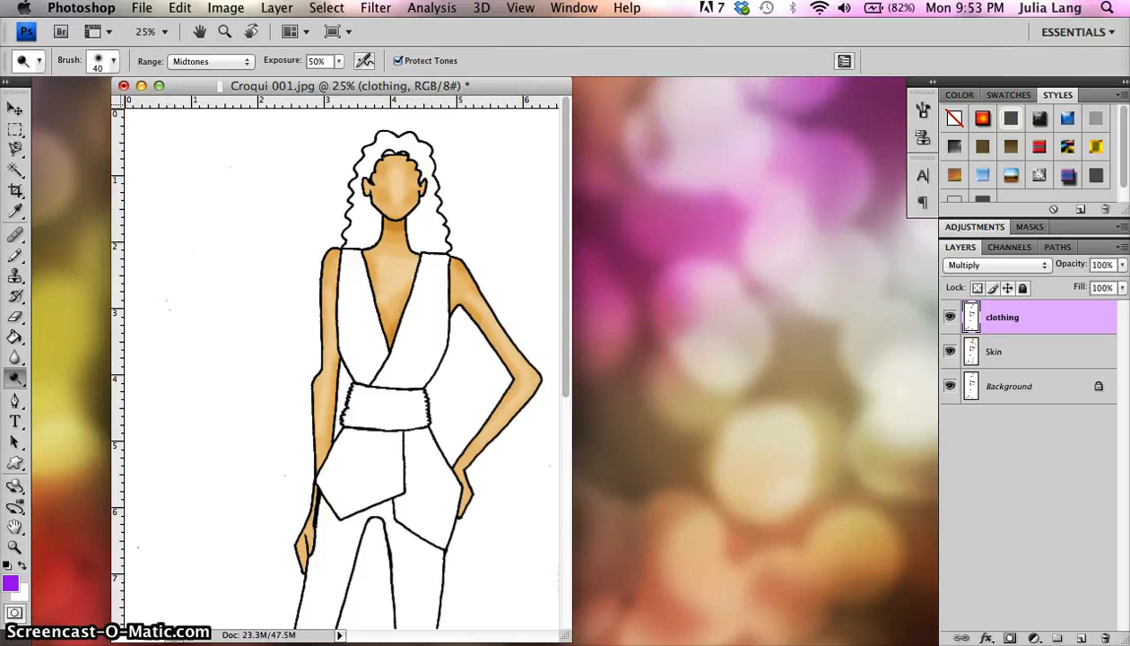
left_click(15, 339)
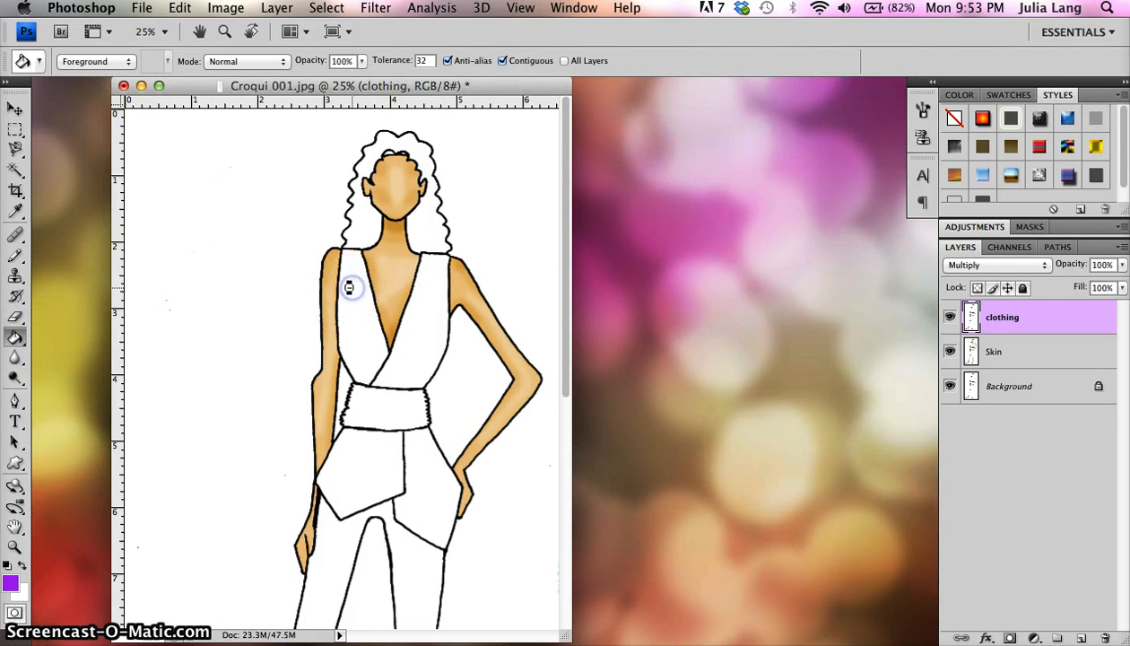
left_click(429, 296)
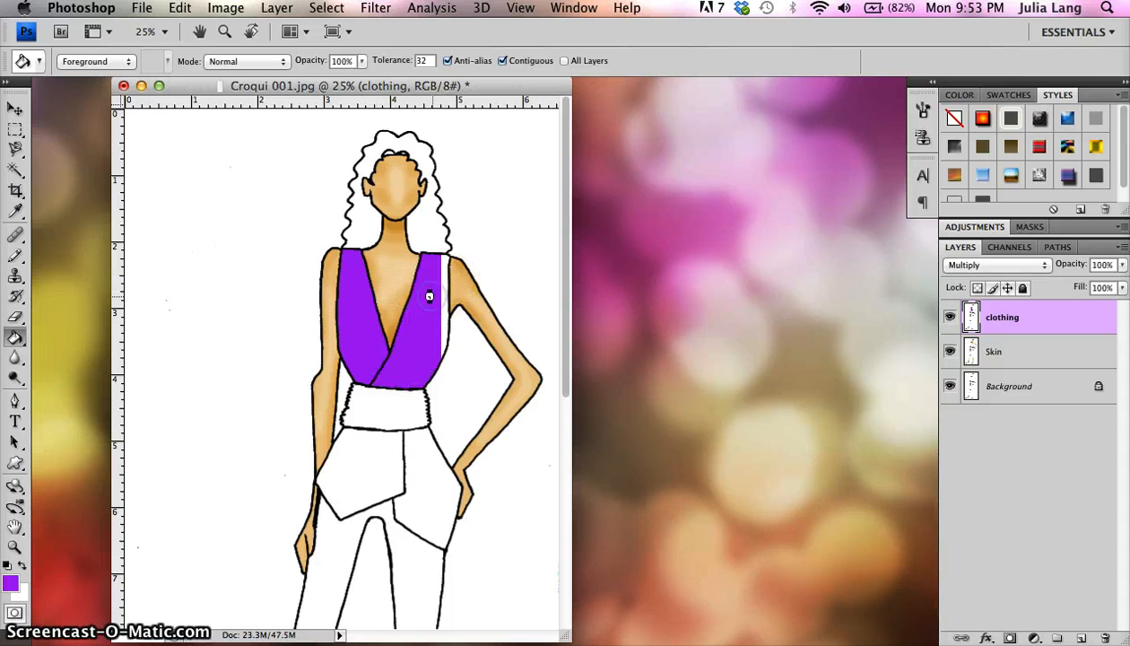
left_click(368, 476)
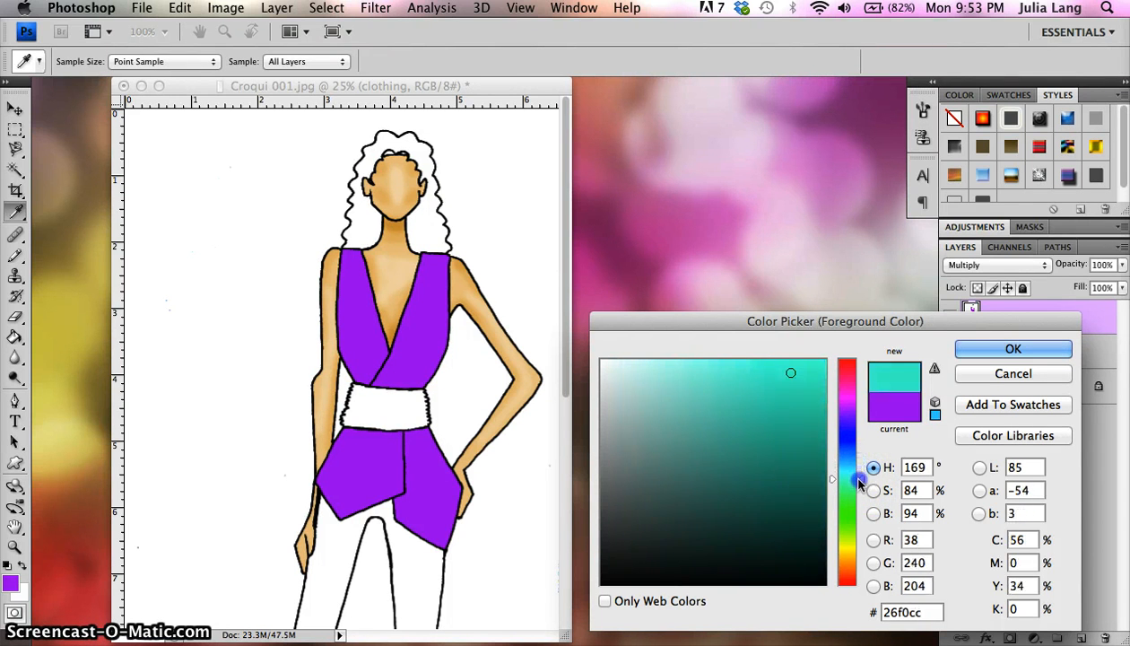
Step: Fill the waist sash with dark teal
left_click(796, 446)
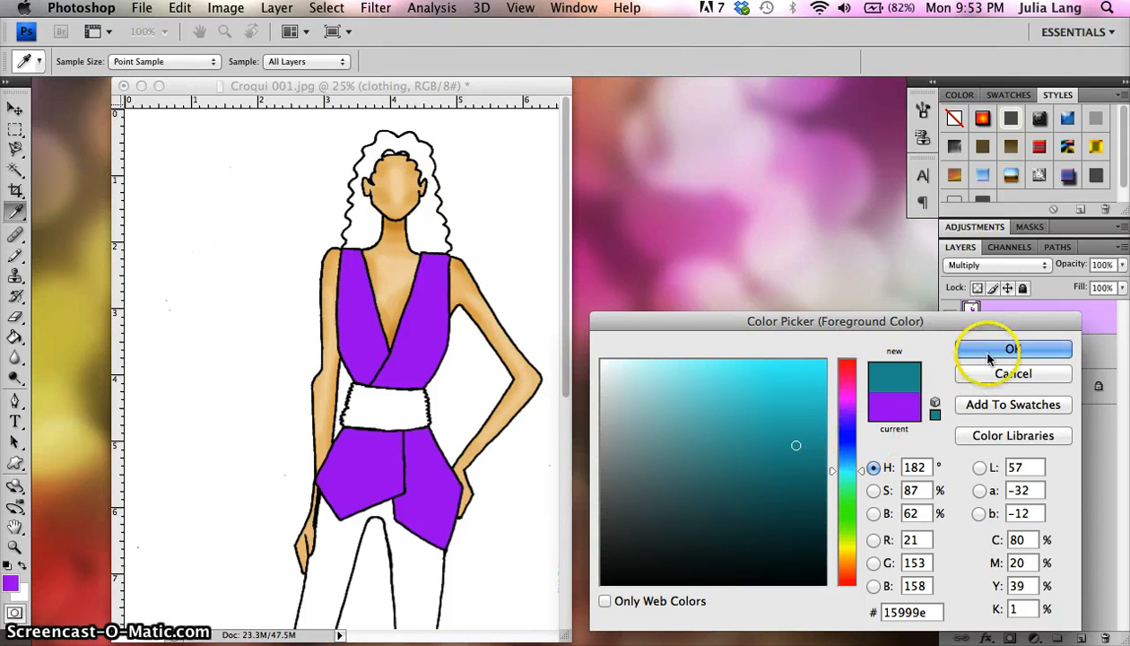
left_click(1012, 349)
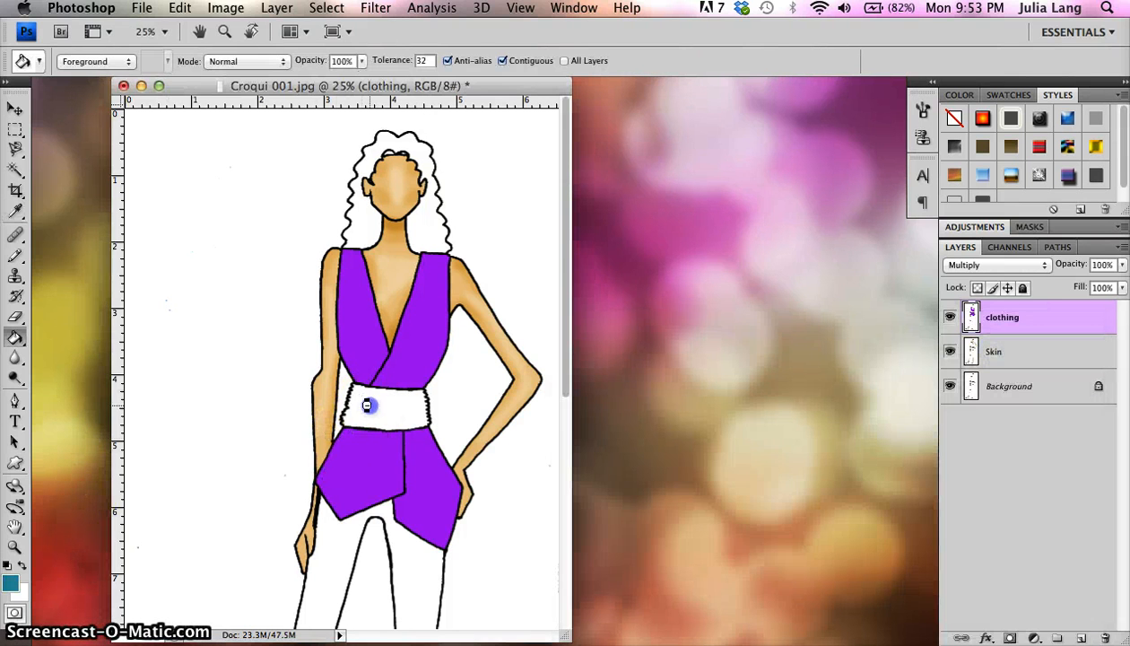
left_click(387, 405)
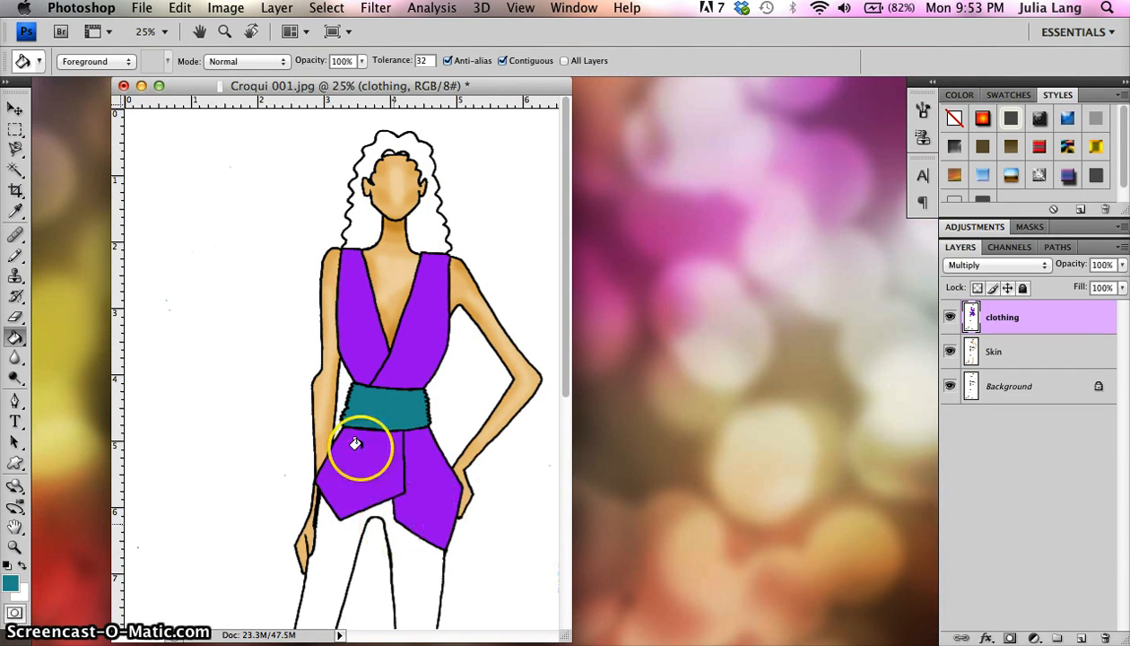
mouse_move(421, 281)
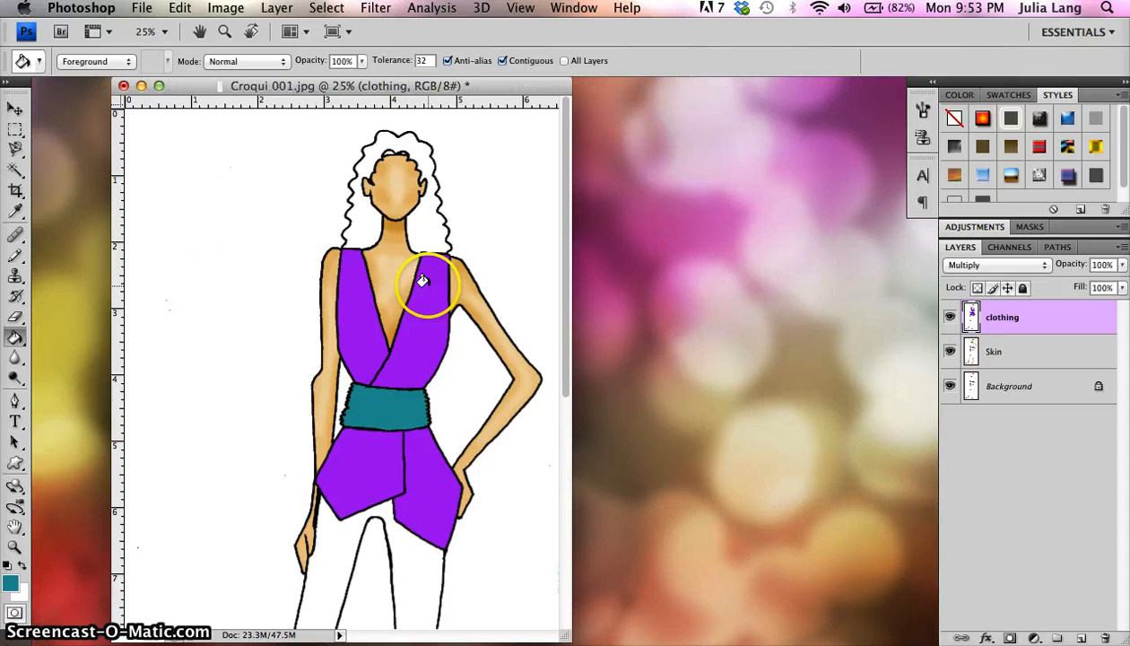
Step: Choose a muted khaki brown and bucket-fill both trouser legs
scroll("down", 3)
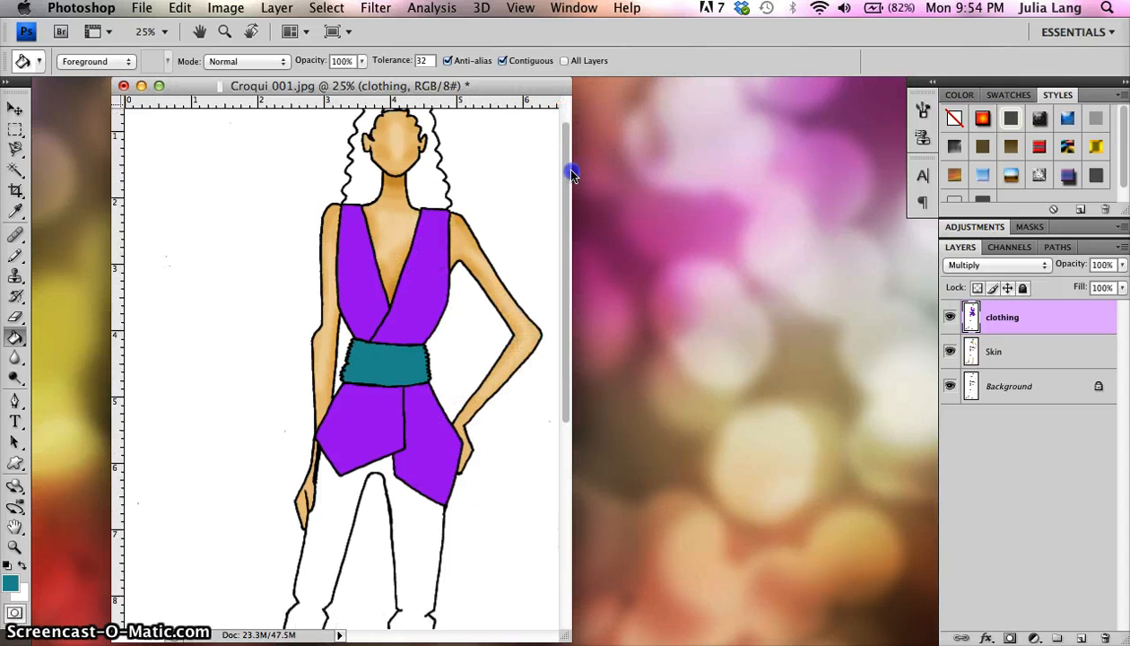
scroll("down", 3)
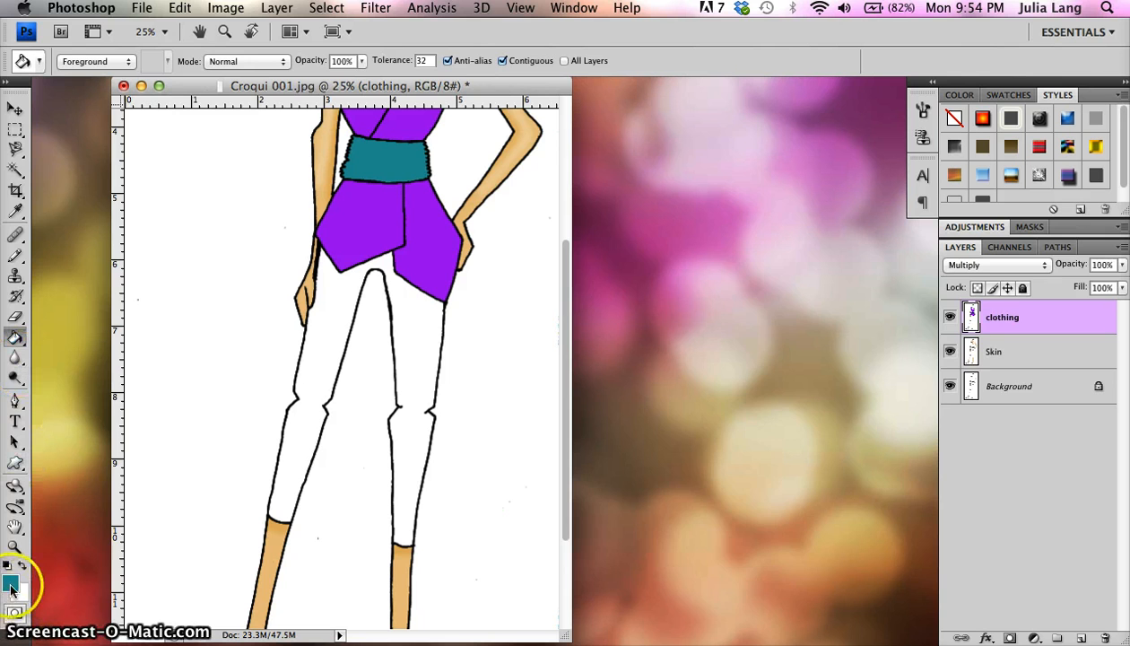
left_click(12, 588)
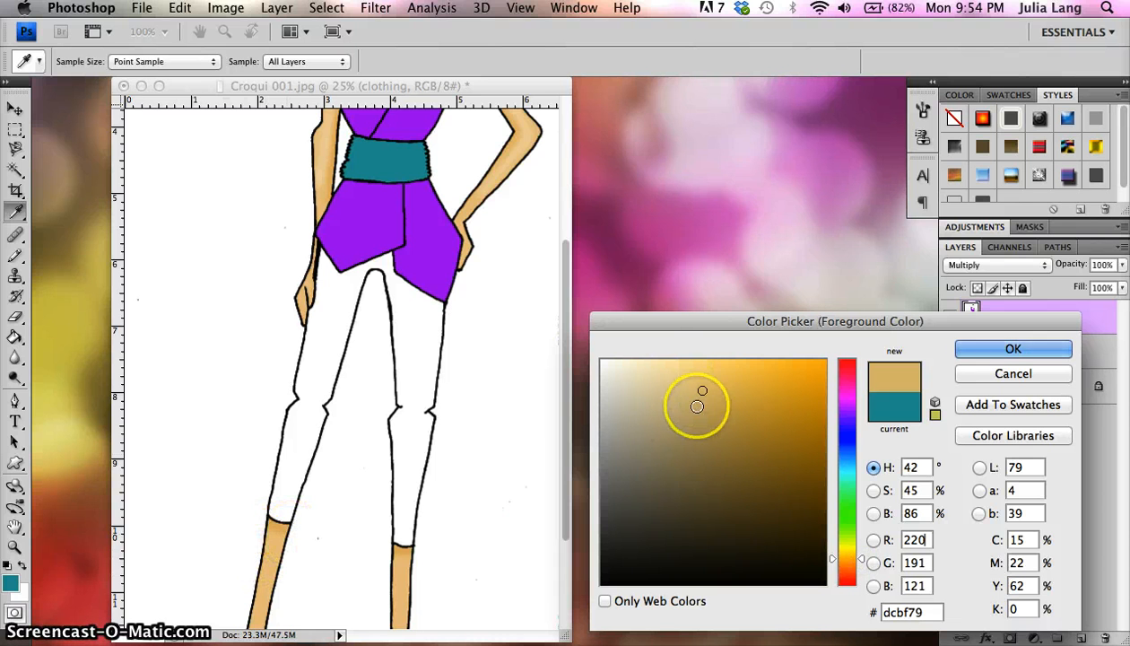
left_click(766, 425)
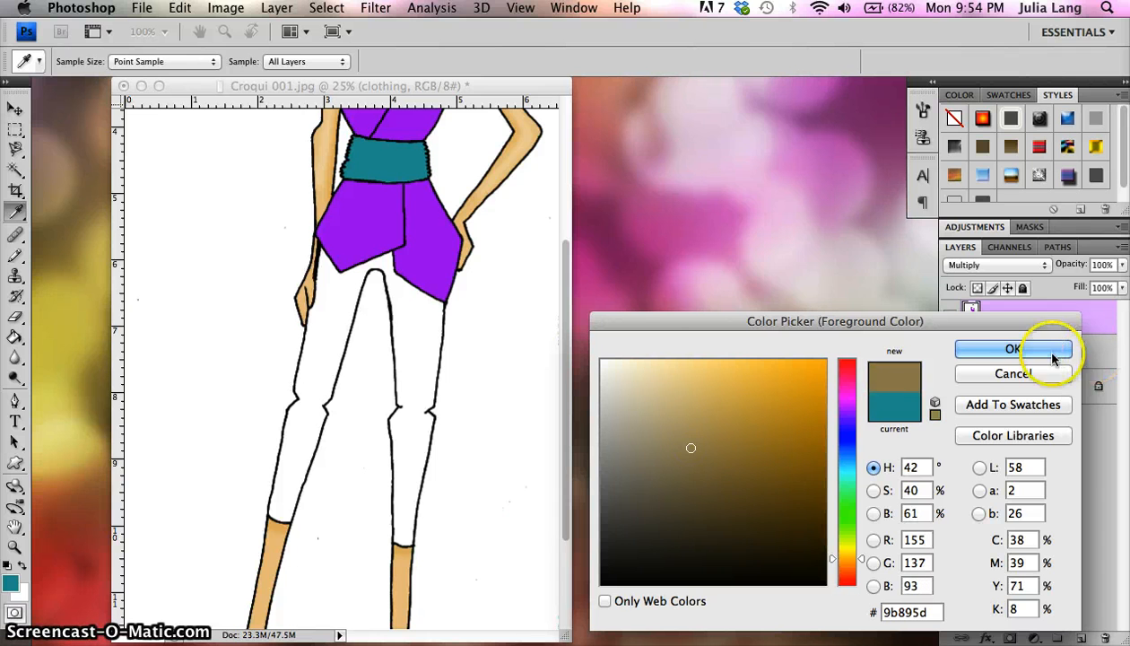
left_click(1013, 349)
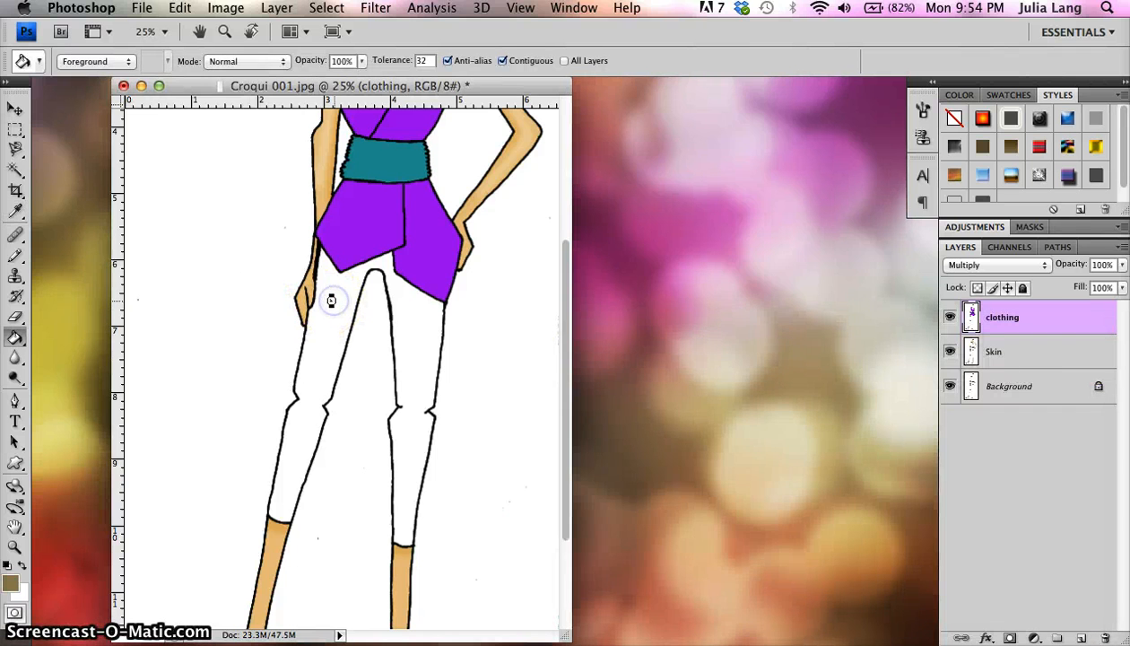
left_click(332, 301)
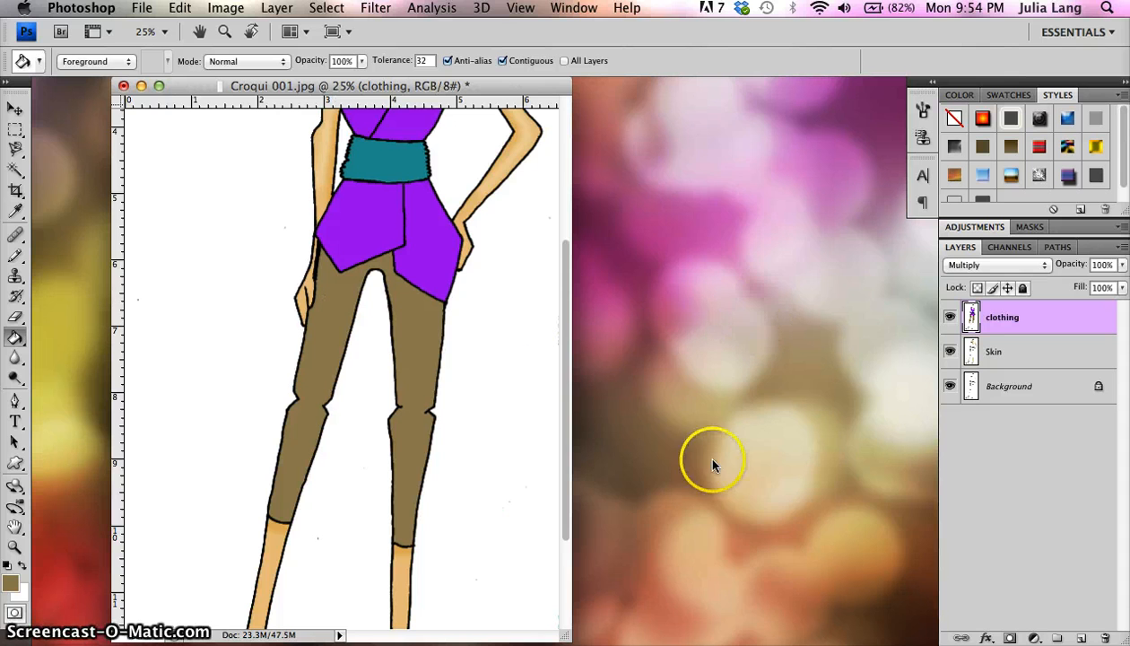
mouse_move(563, 368)
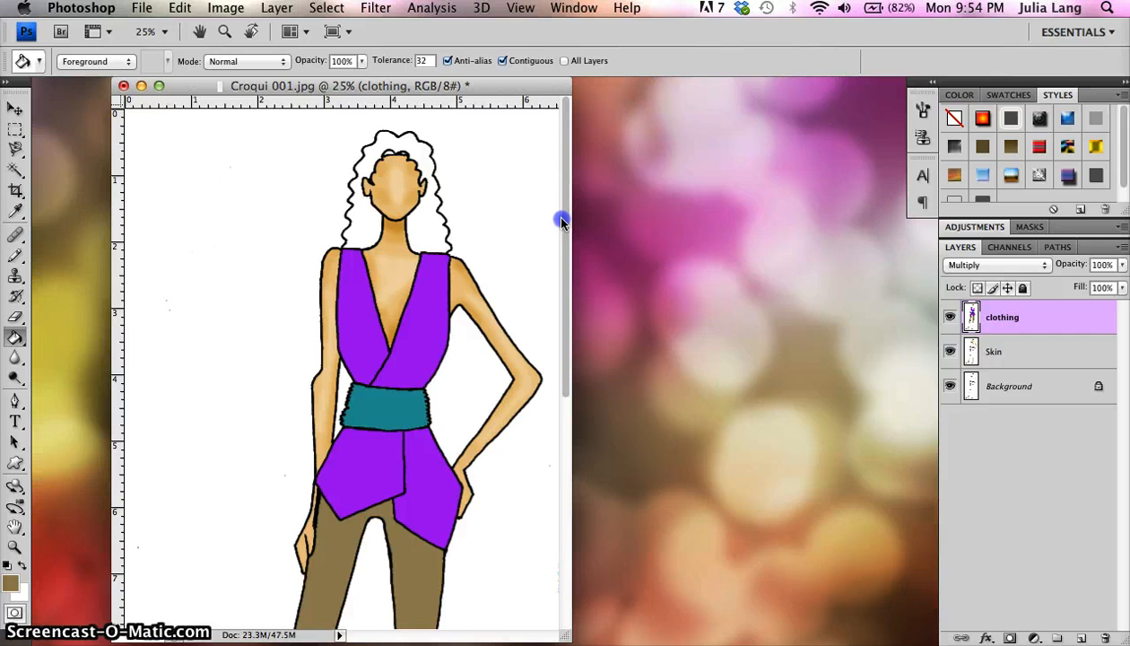
mouse_move(588, 301)
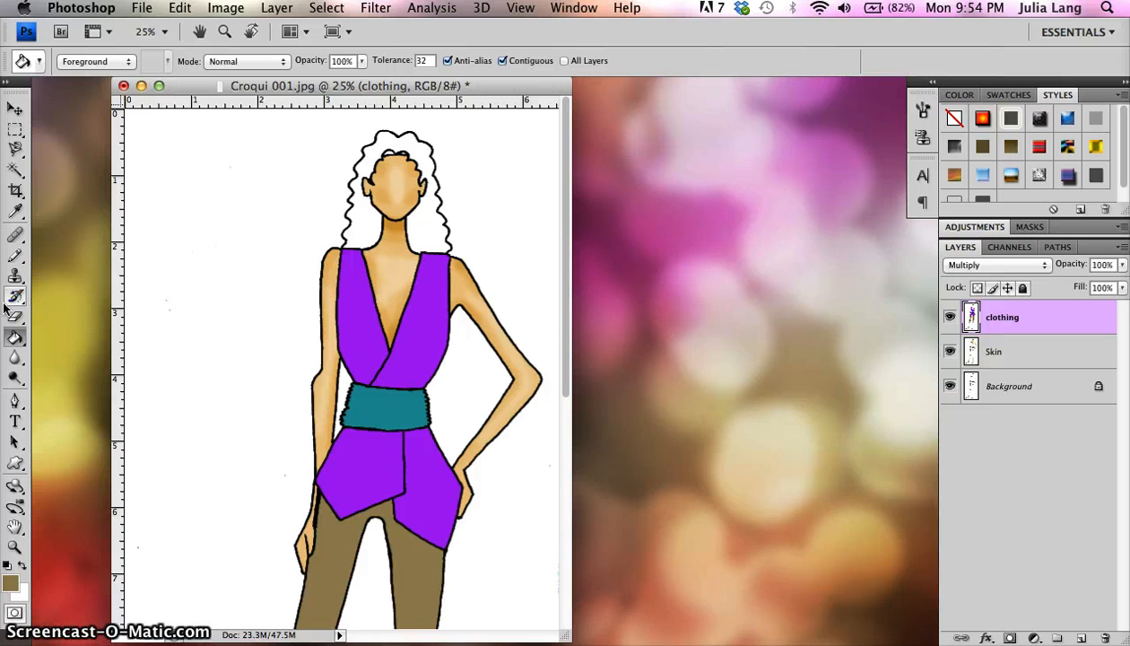
mouse_move(33, 434)
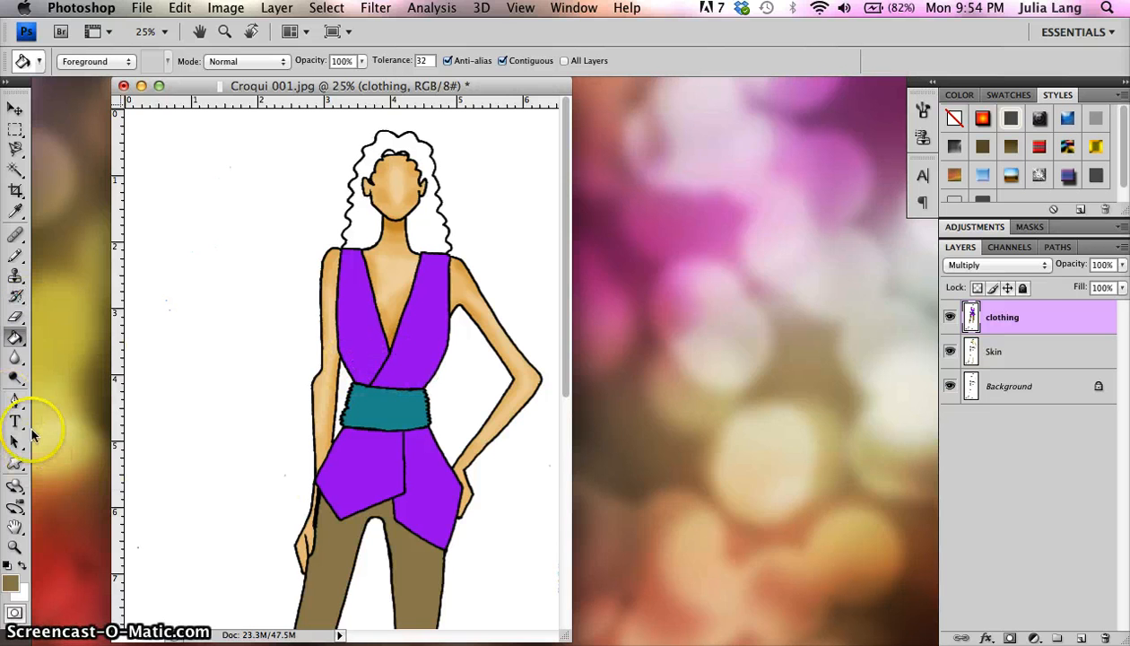
Step: Select the Dodge Tool with Range Shadows and Exposure 37%
left_click(15, 379)
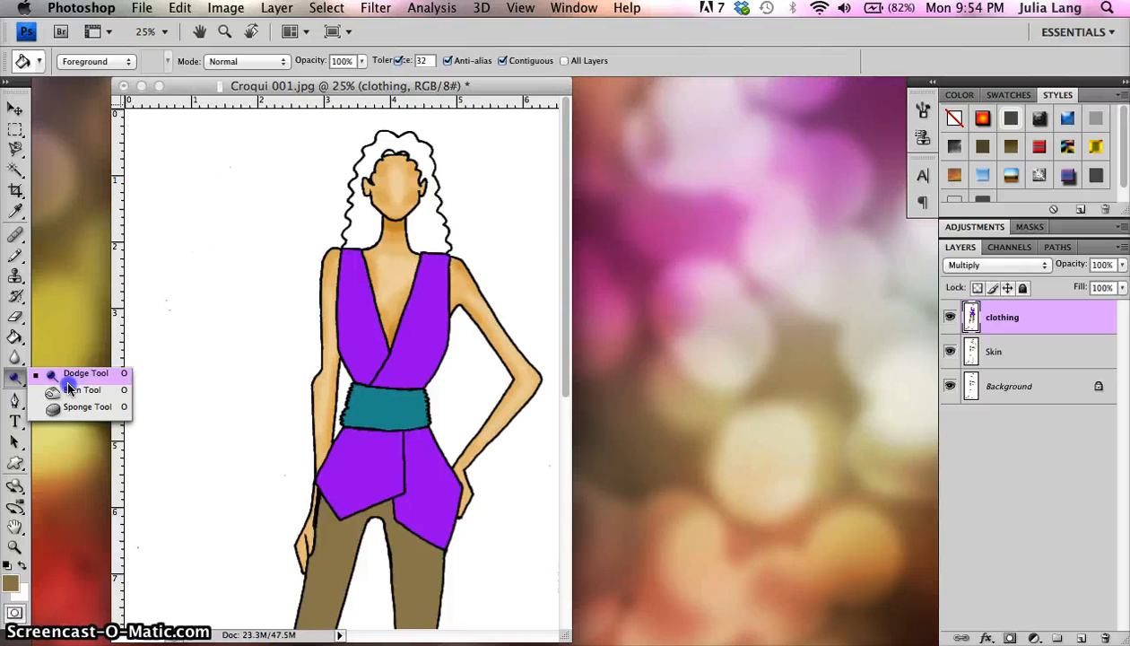
left_click(85, 374)
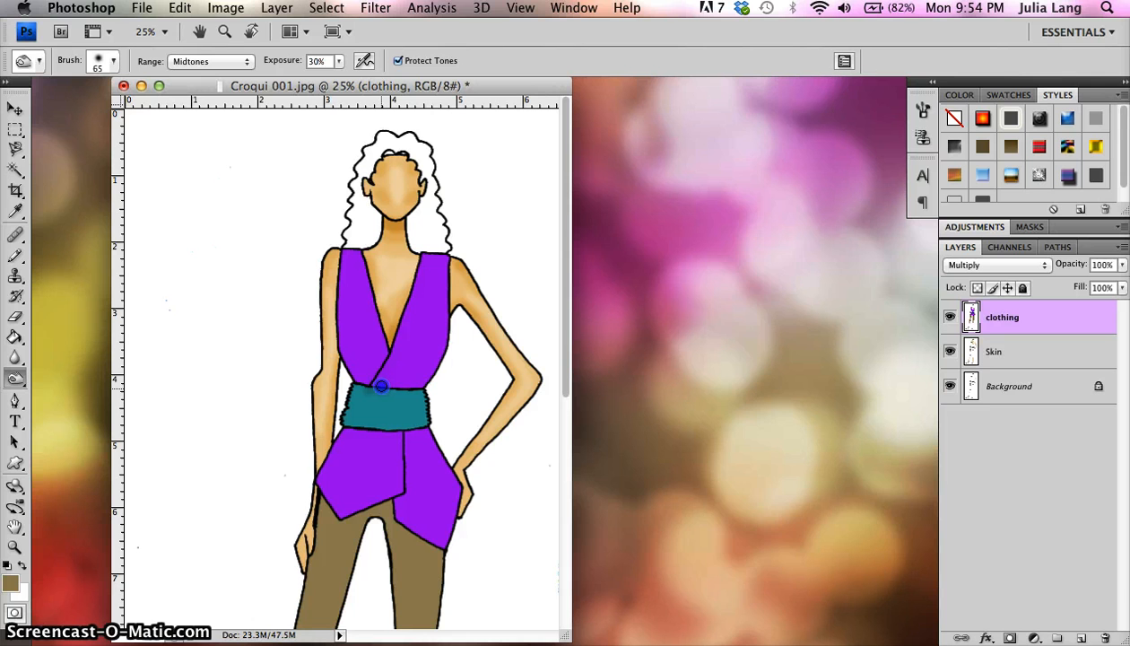
mouse_move(366, 392)
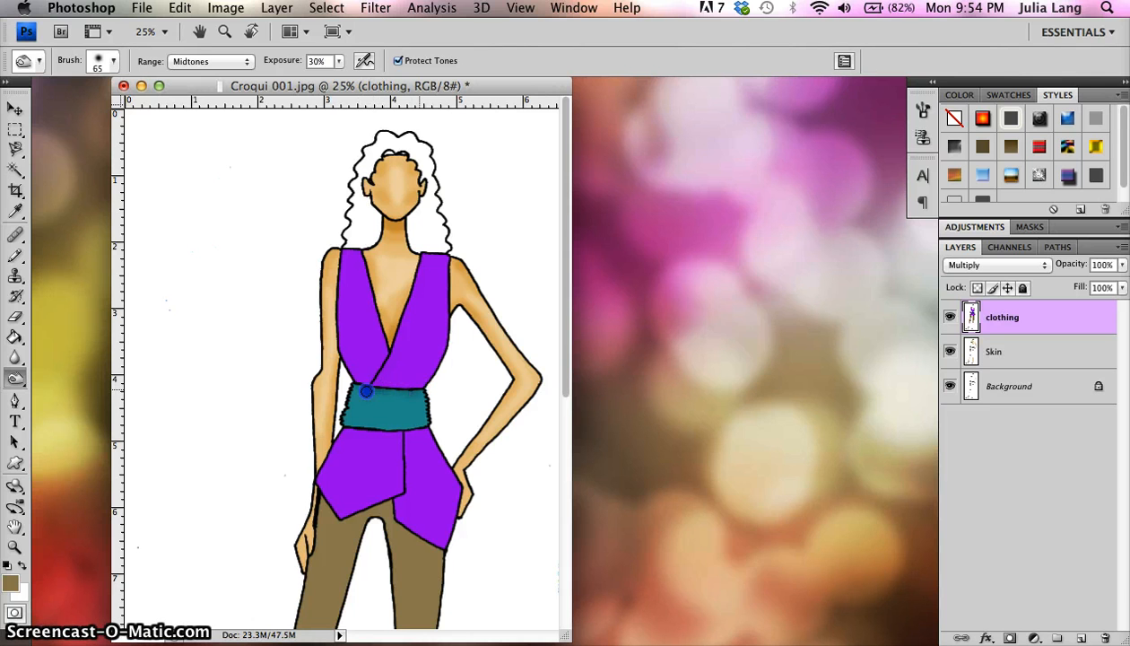
mouse_move(404, 452)
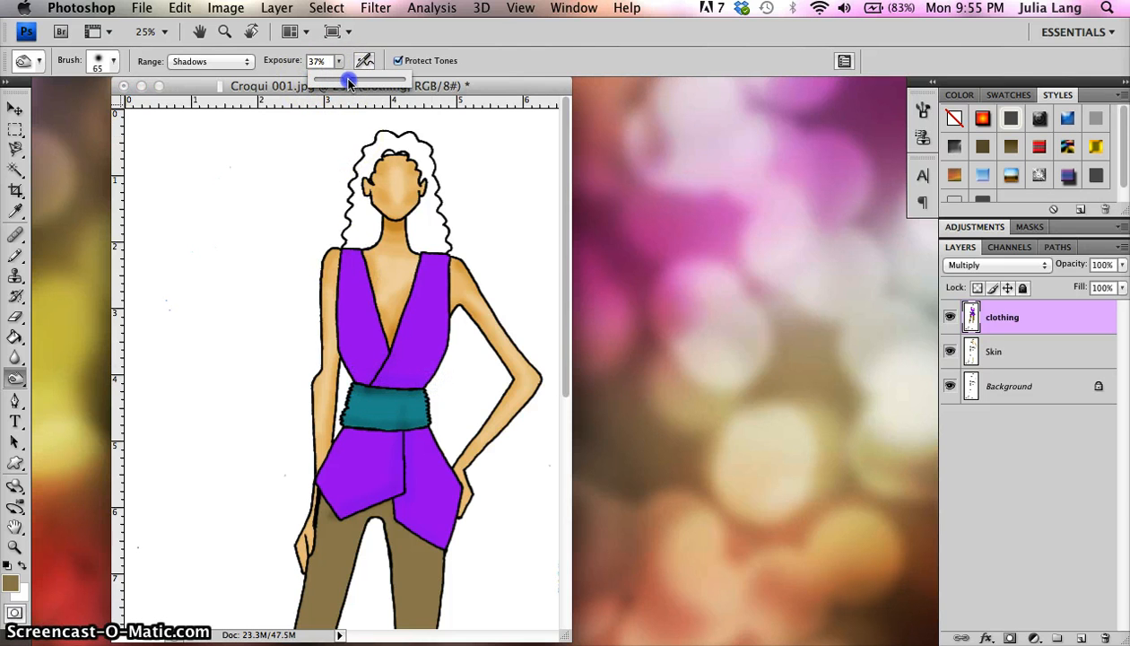
left_click_drag(350, 80, 359, 81)
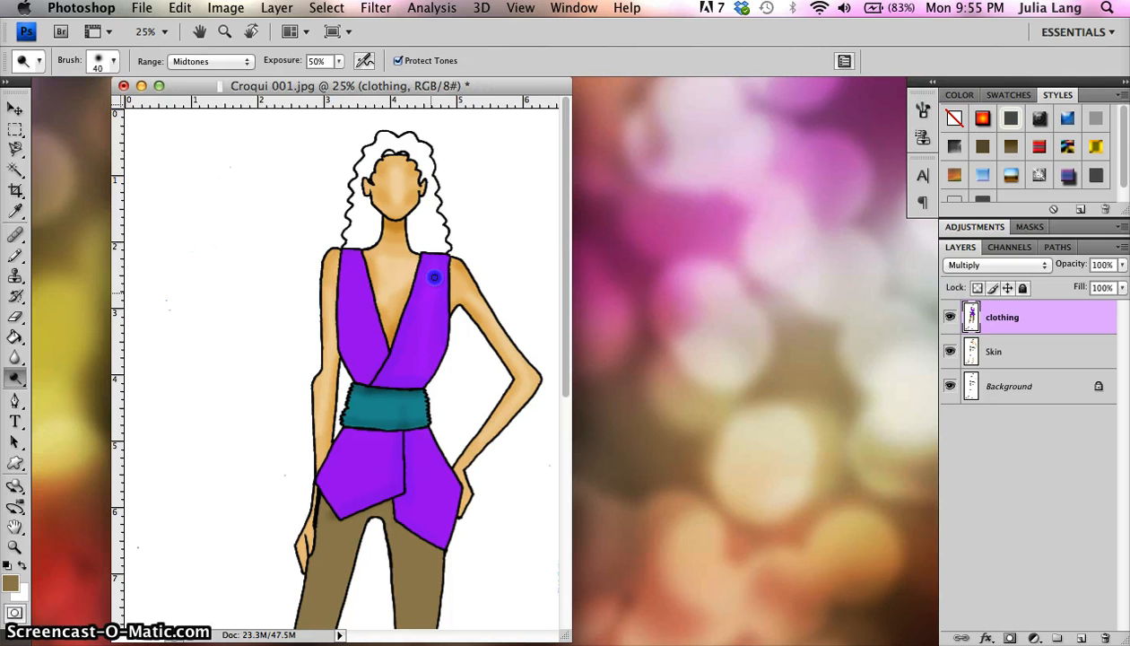
mouse_move(427, 317)
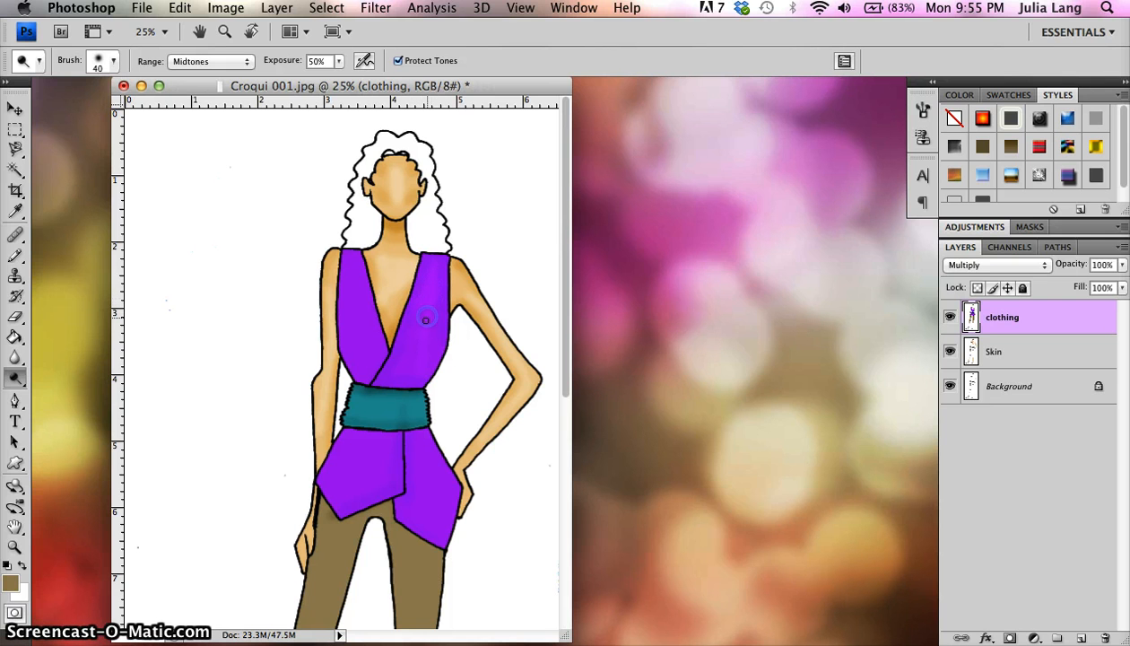
Step: Burn along the edges of the purple bodice and peplum
left_click_drag(426, 316, 413, 399)
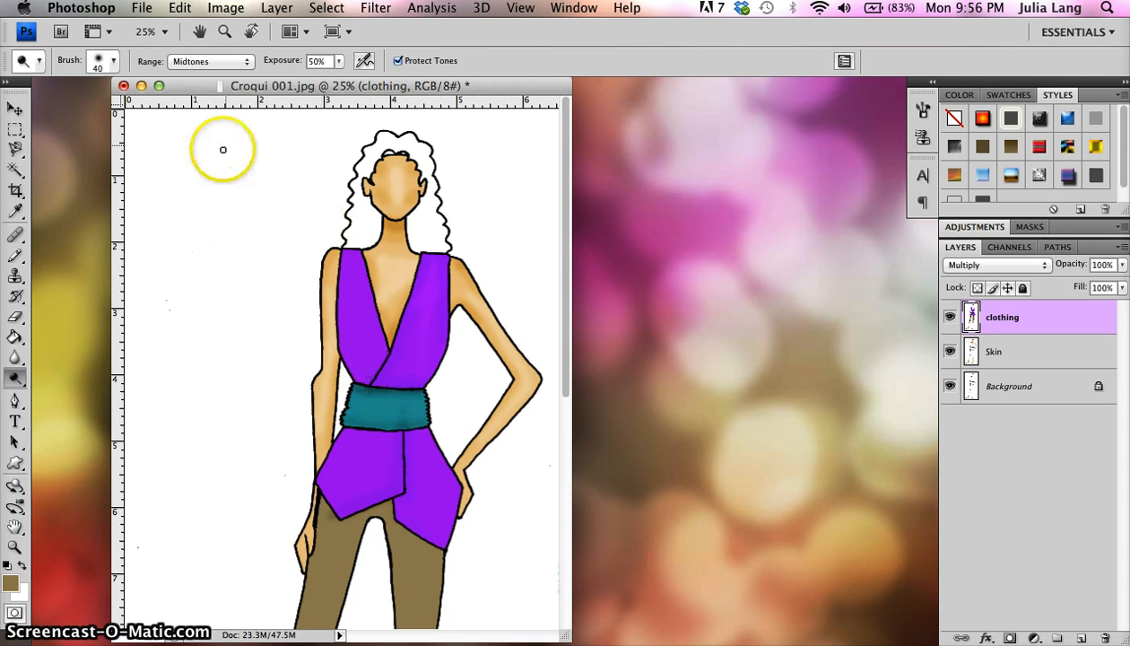
mouse_move(341, 194)
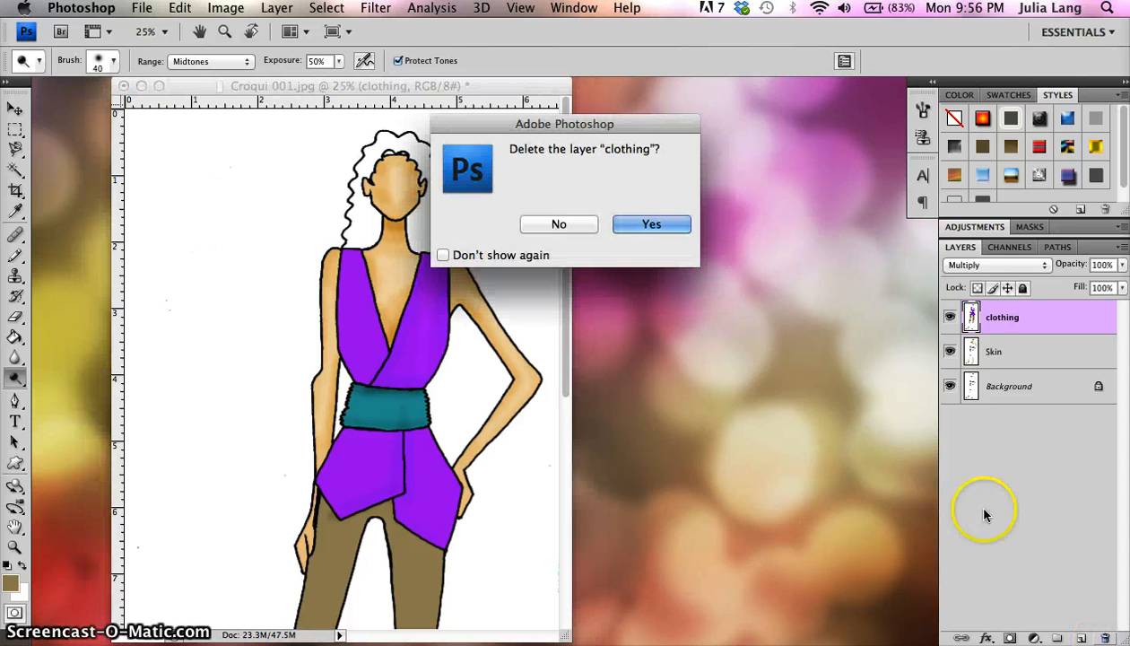
Step: Delete the clothing layer, duplicate Background, and move the copy above Skin
left_click(652, 224)
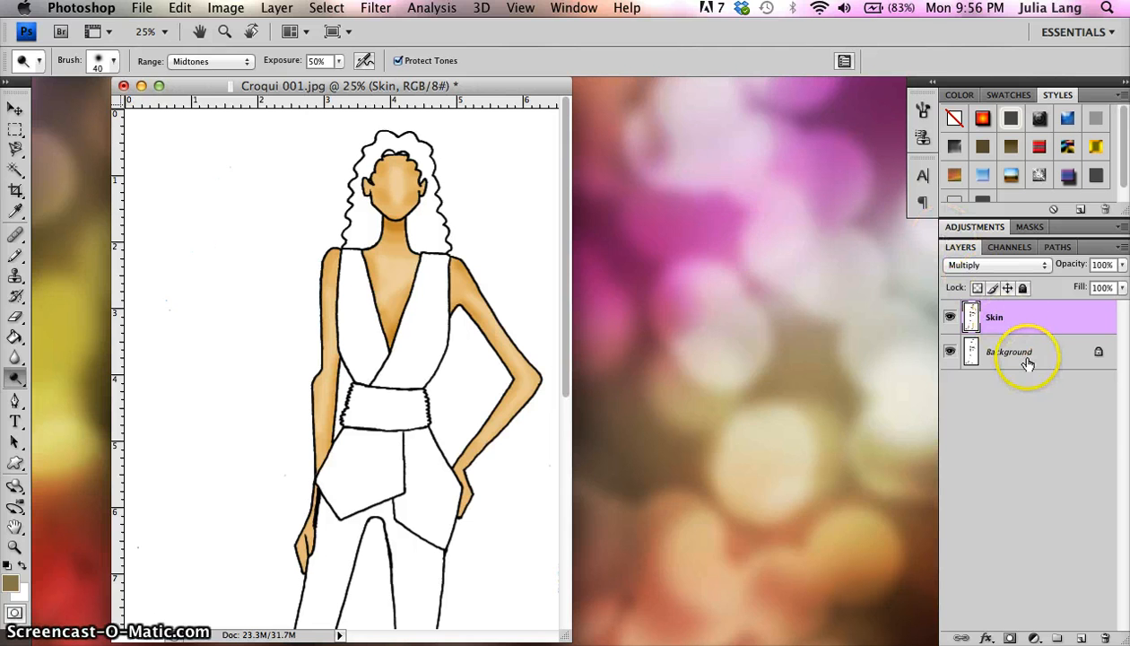
right_click(1011, 352)
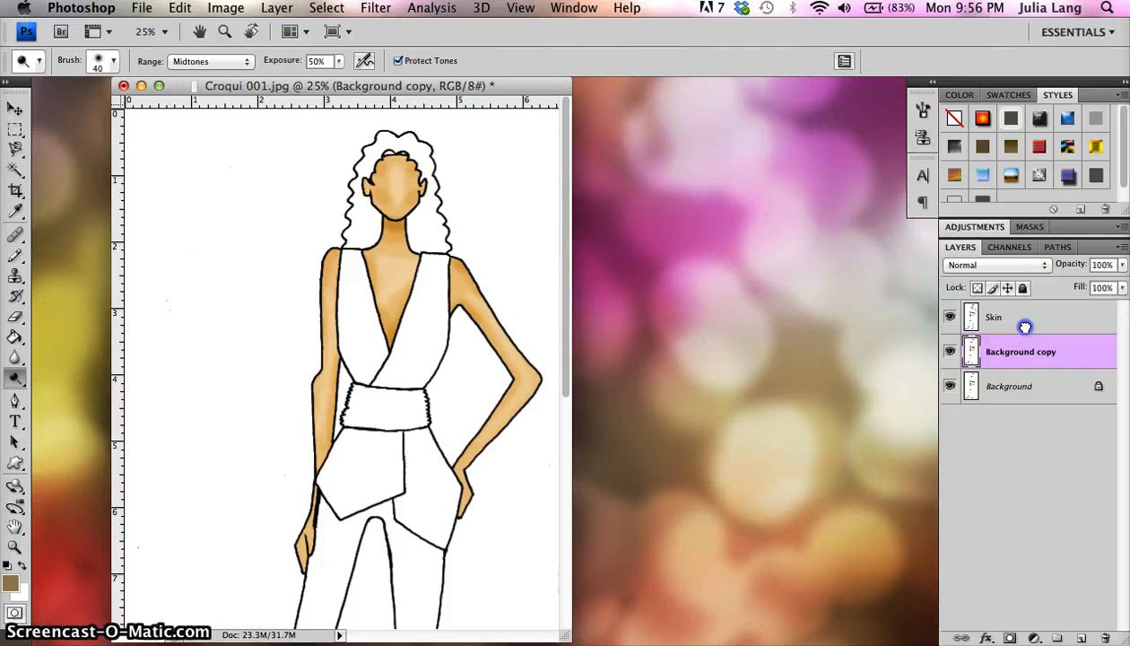
left_click(996, 265)
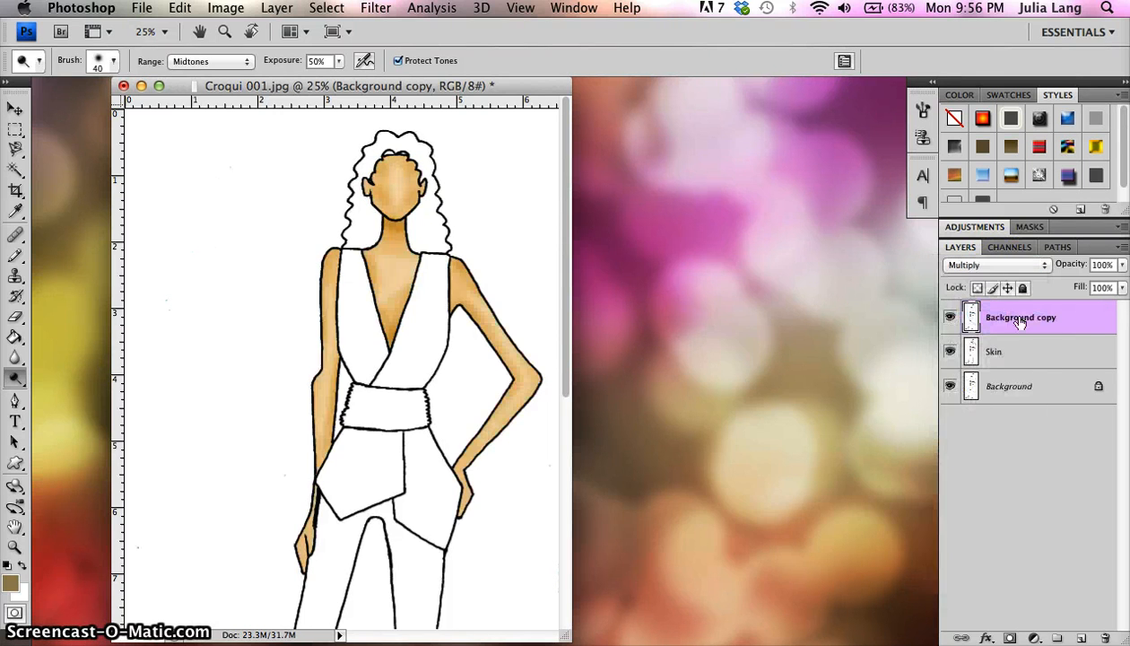
left_click(335, 357)
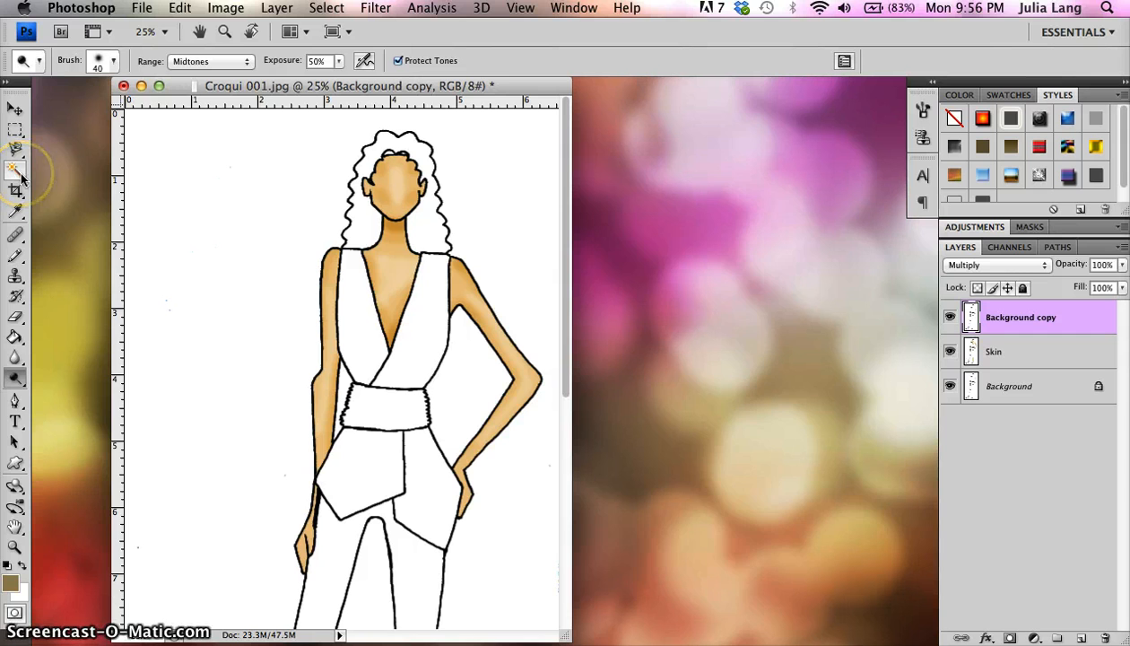
mouse_move(15, 169)
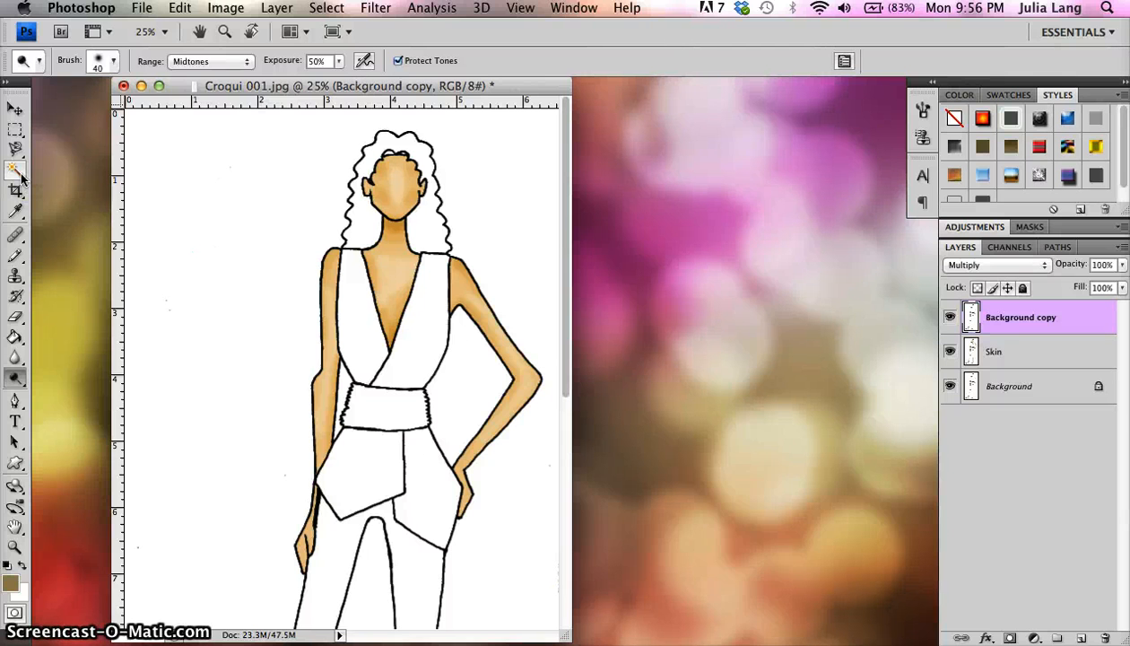
Step: Pick the Magic Wand, set Background copy to Normal, and use Tolerance 20 with Contiguous
left_click(15, 169)
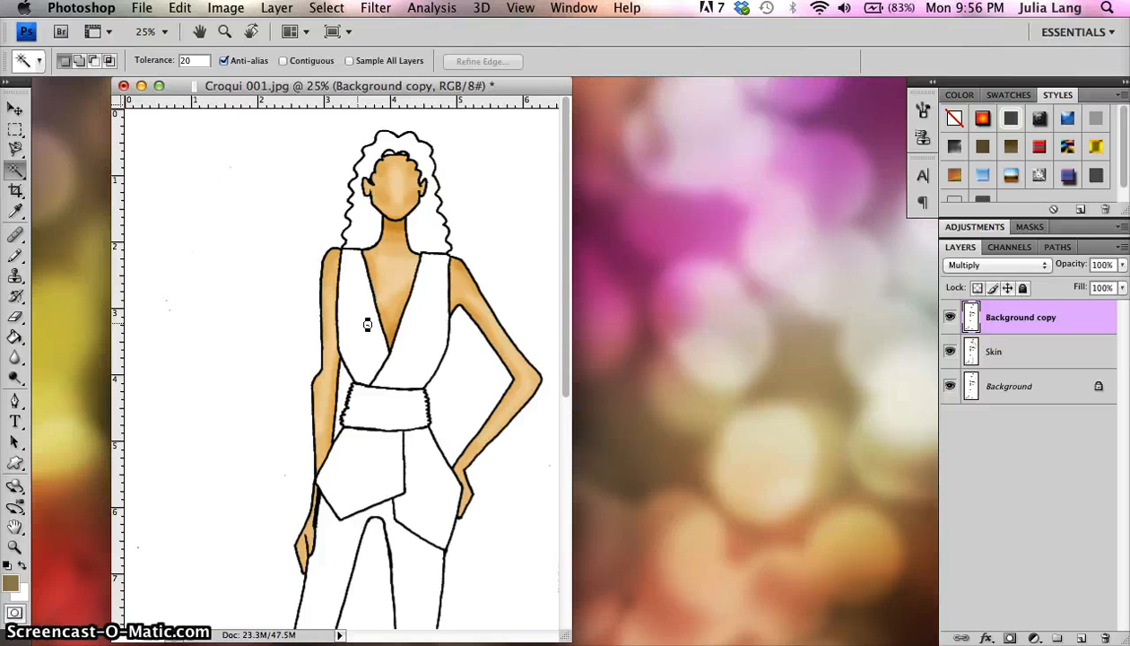
left_click(366, 324)
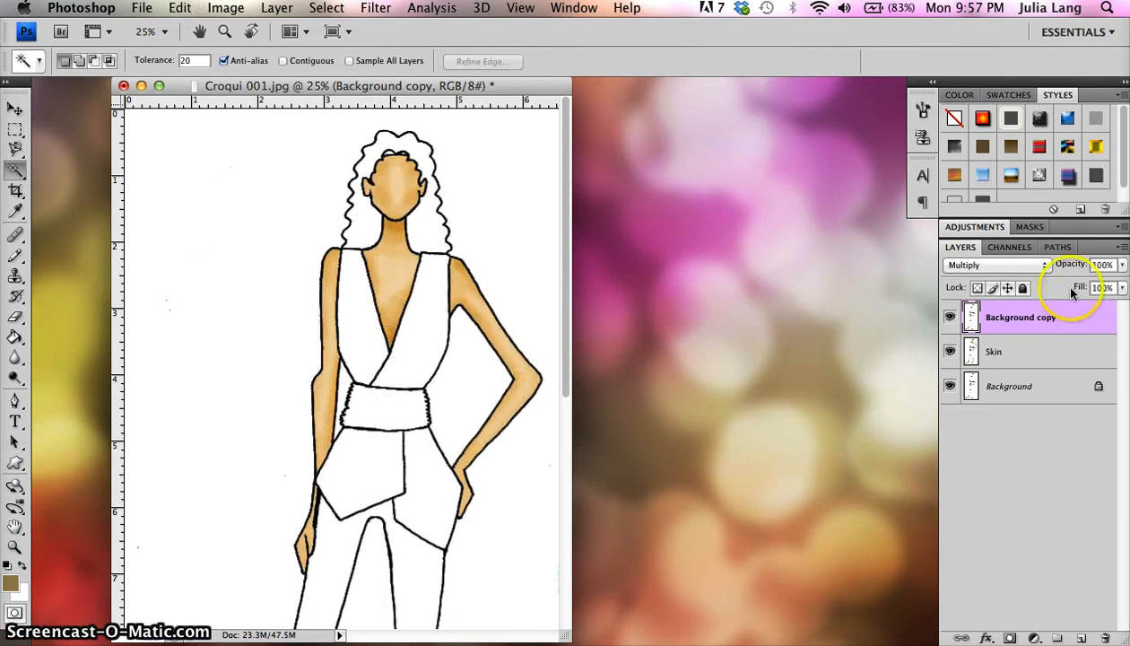
left_click(991, 265)
type("60")
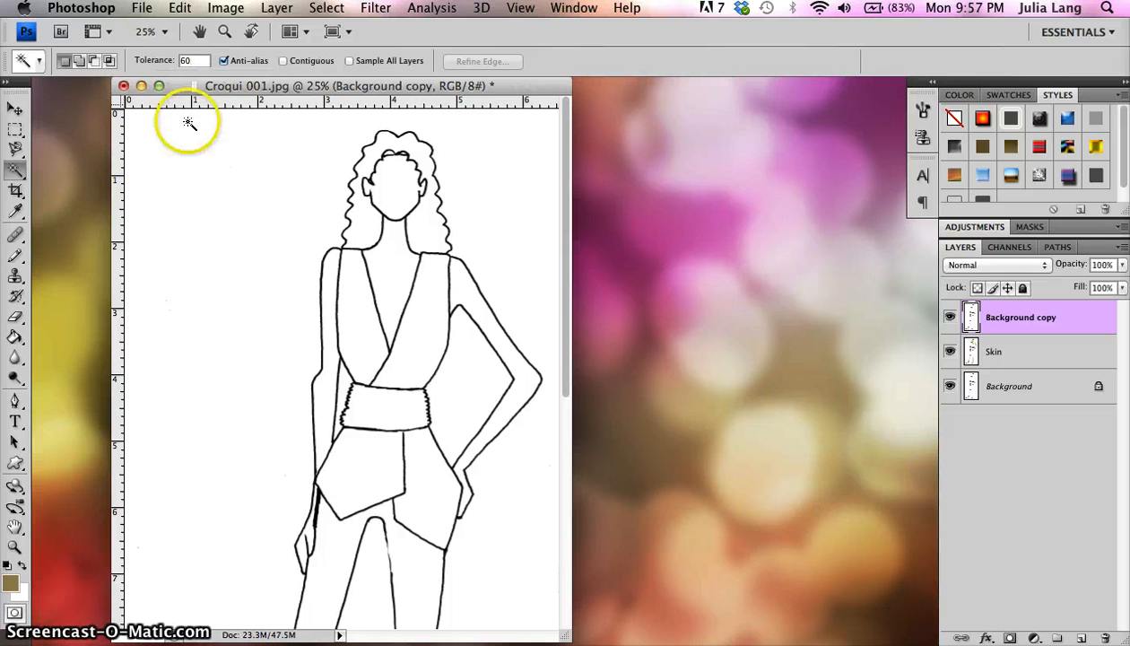
mouse_move(371, 347)
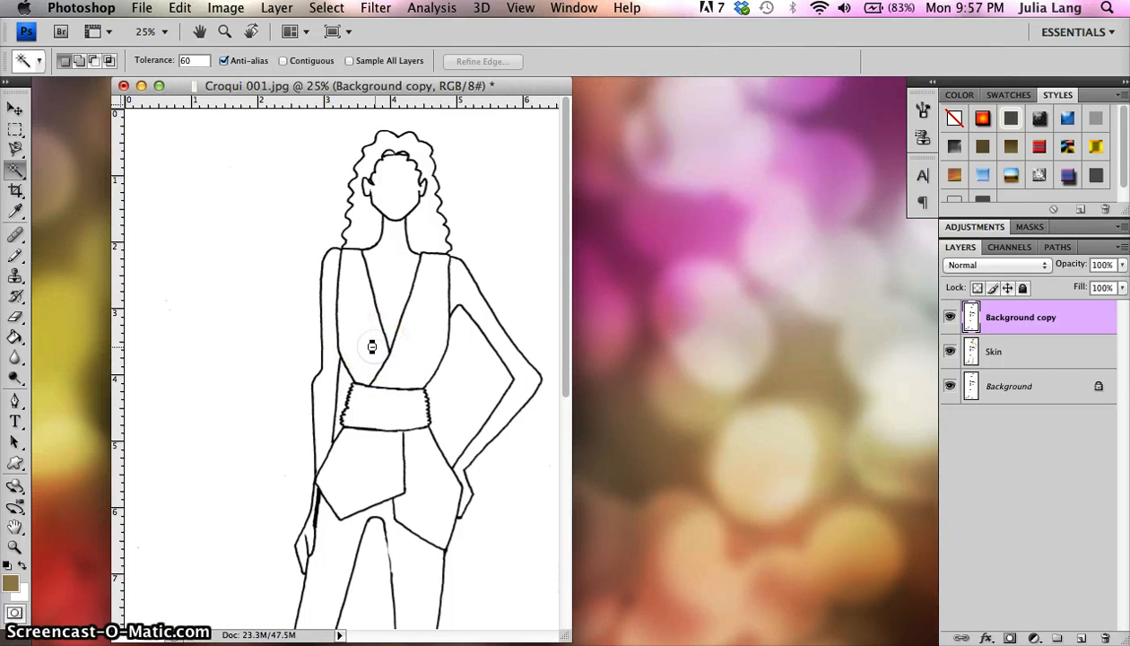
left_click(371, 347)
type("20")
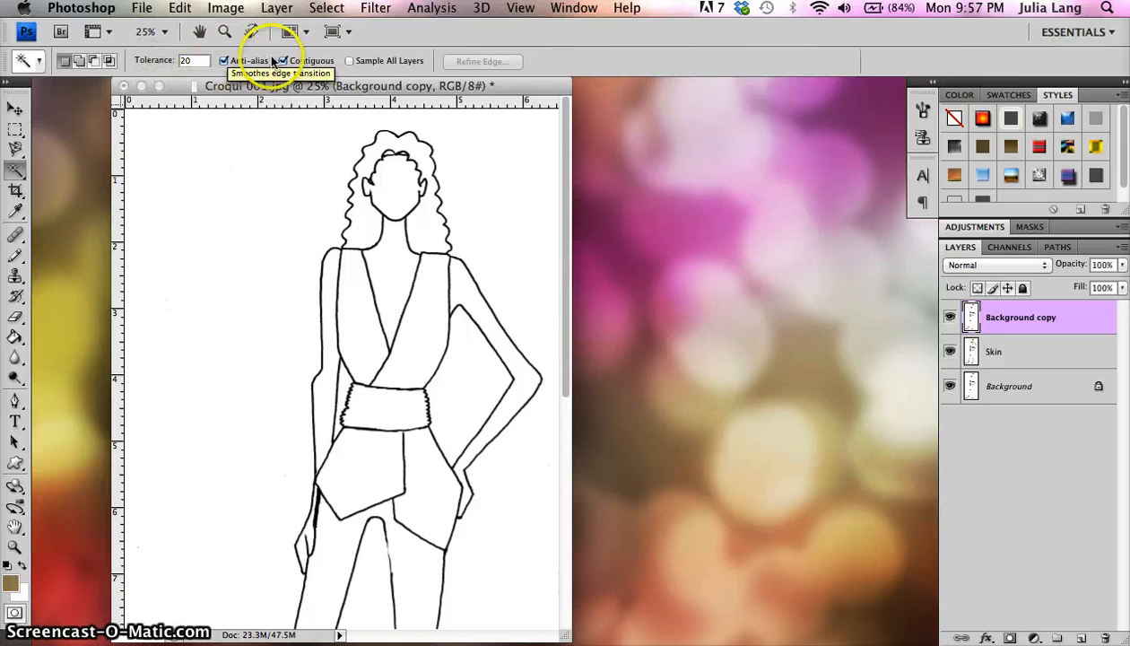
mouse_move(275, 382)
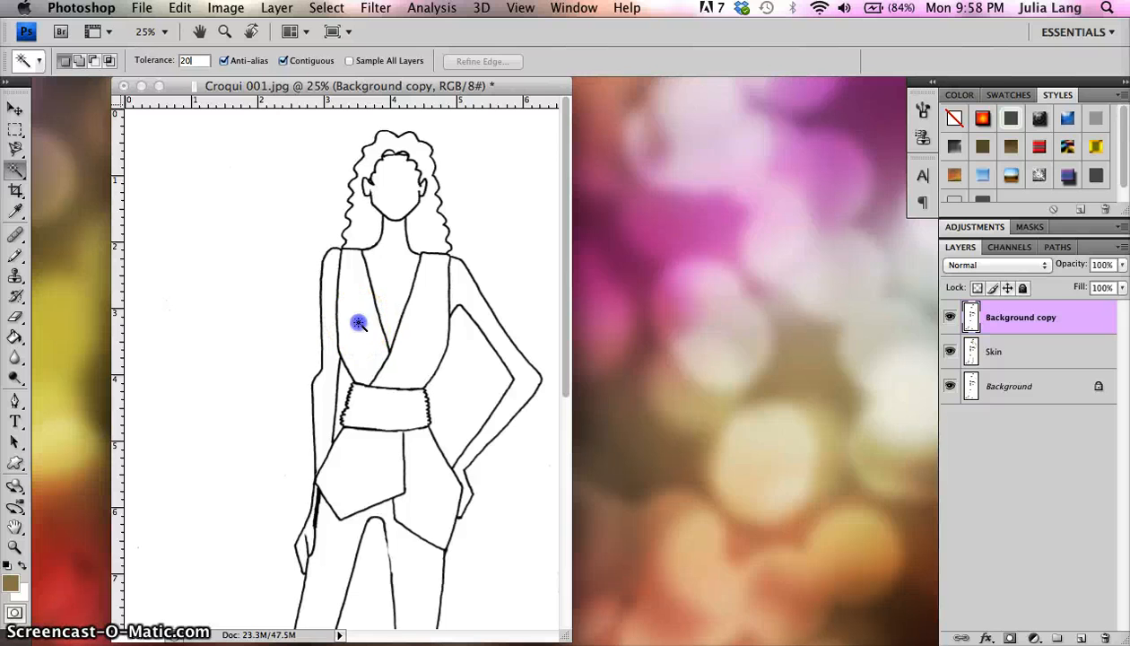
Step: Magic-wand select the top's left, right and both lower panels plus the sash
left_click(358, 323)
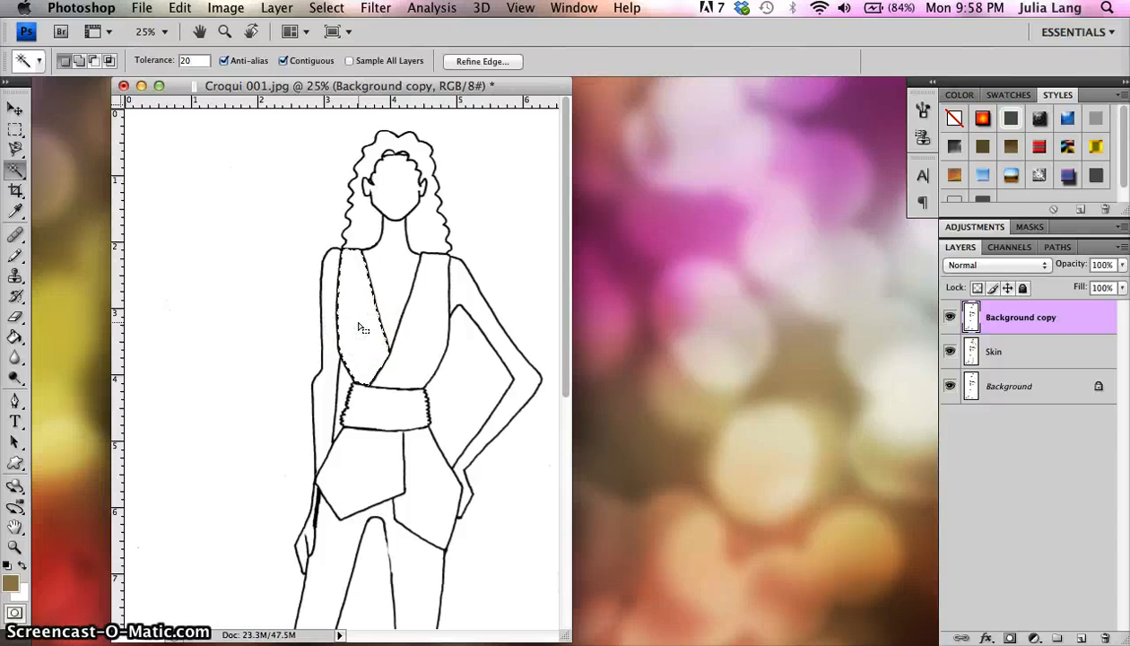
left_click(359, 314)
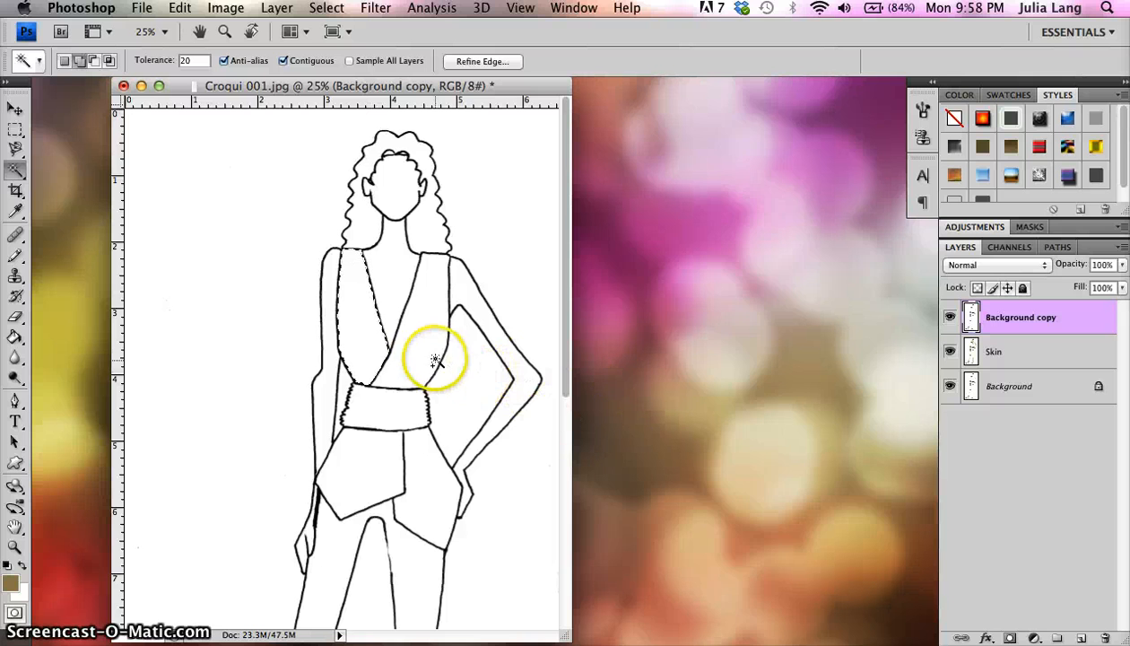
left_click(422, 349)
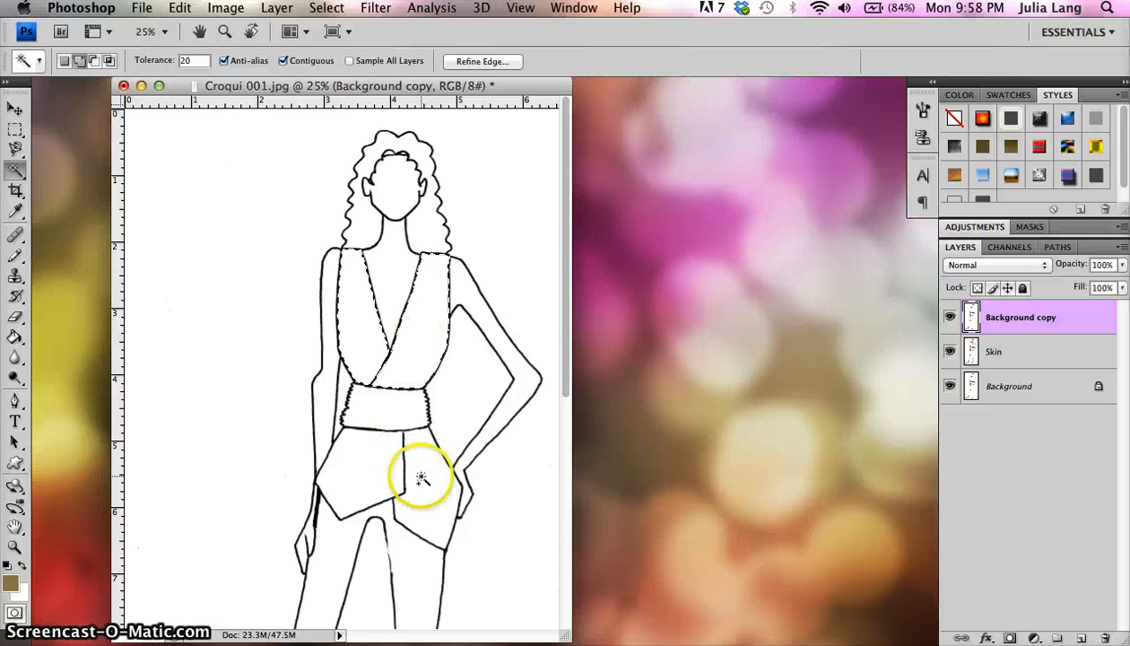
left_click(420, 477)
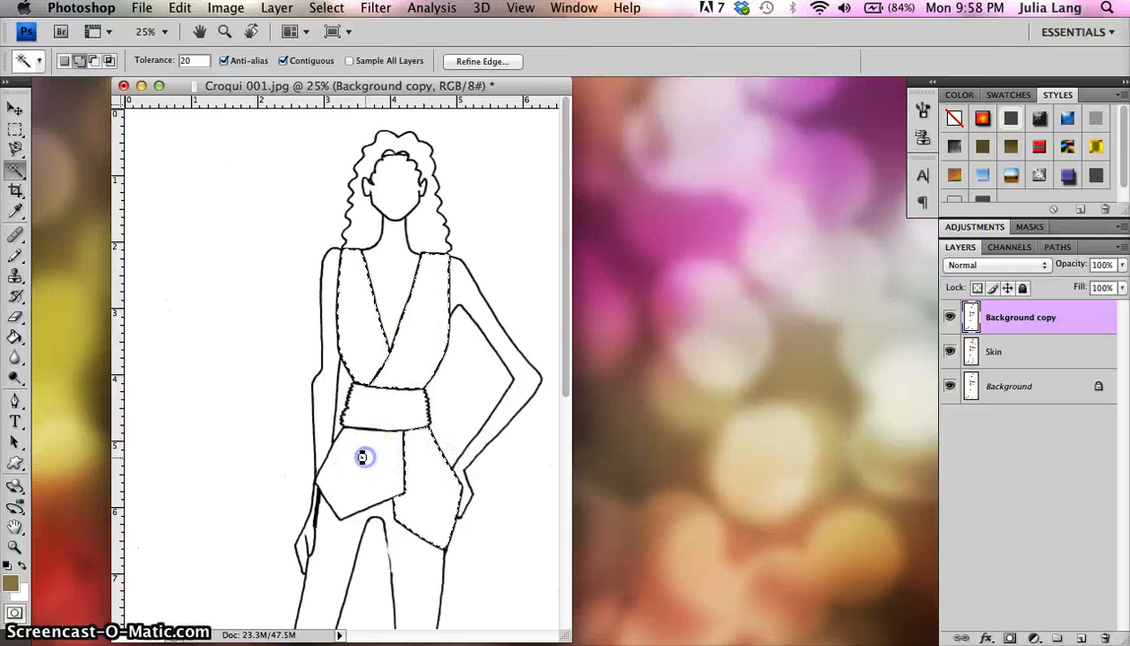
left_click(362, 458)
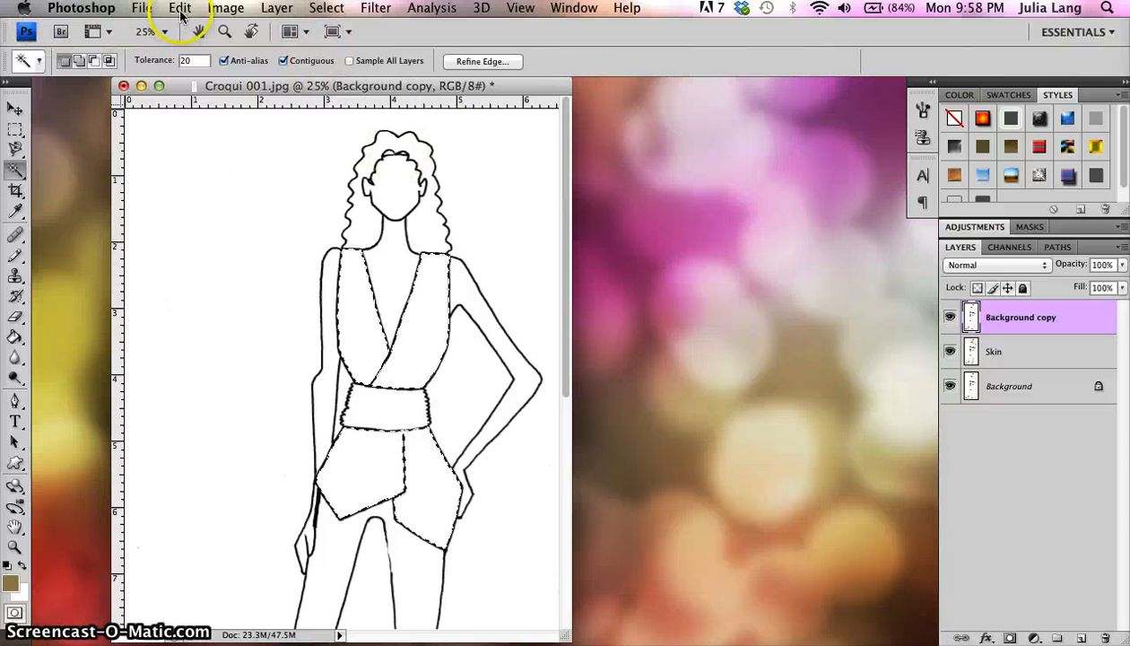
Step: Fill the selection using the green and blue plaid custom pattern
left_click(180, 8)
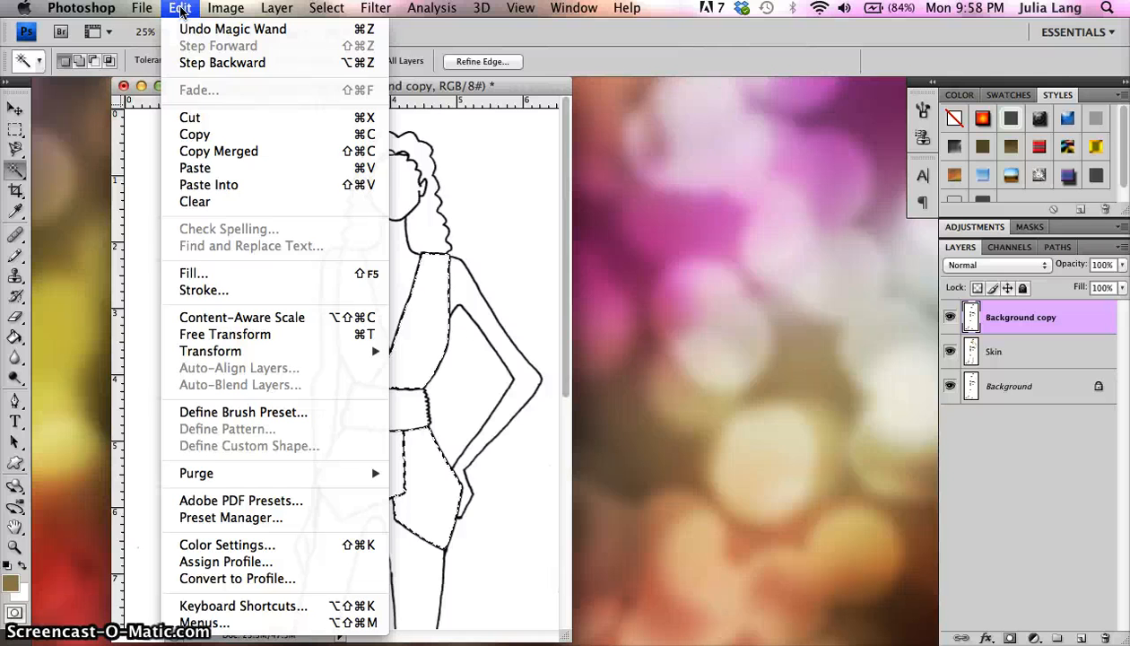
left_click(212, 275)
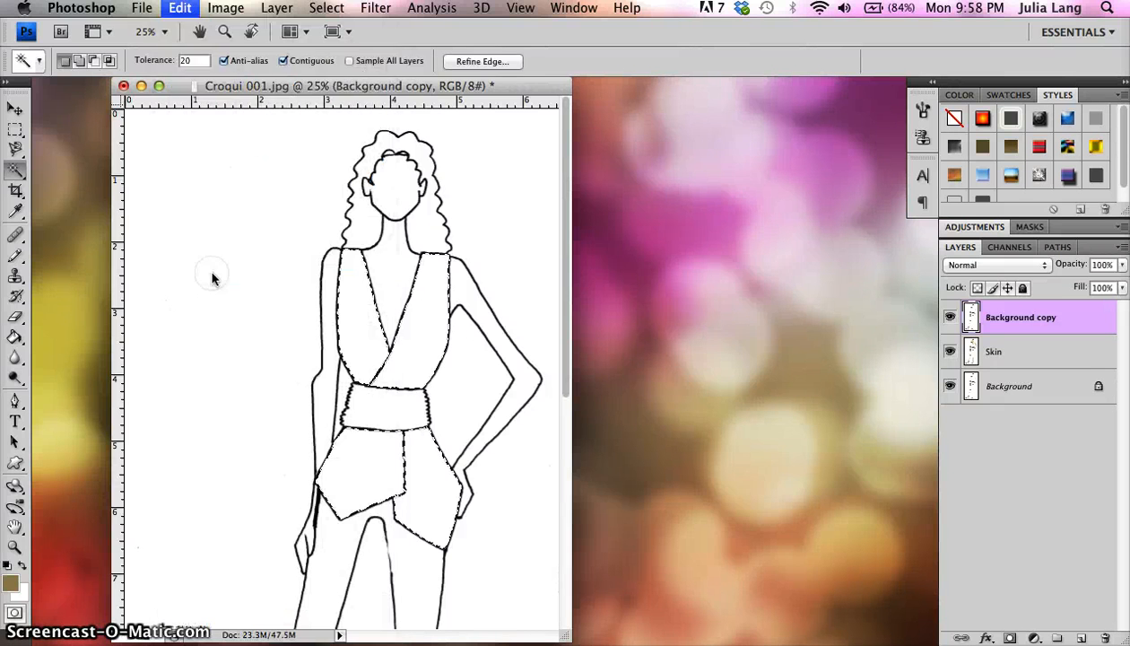
left_click(179, 8)
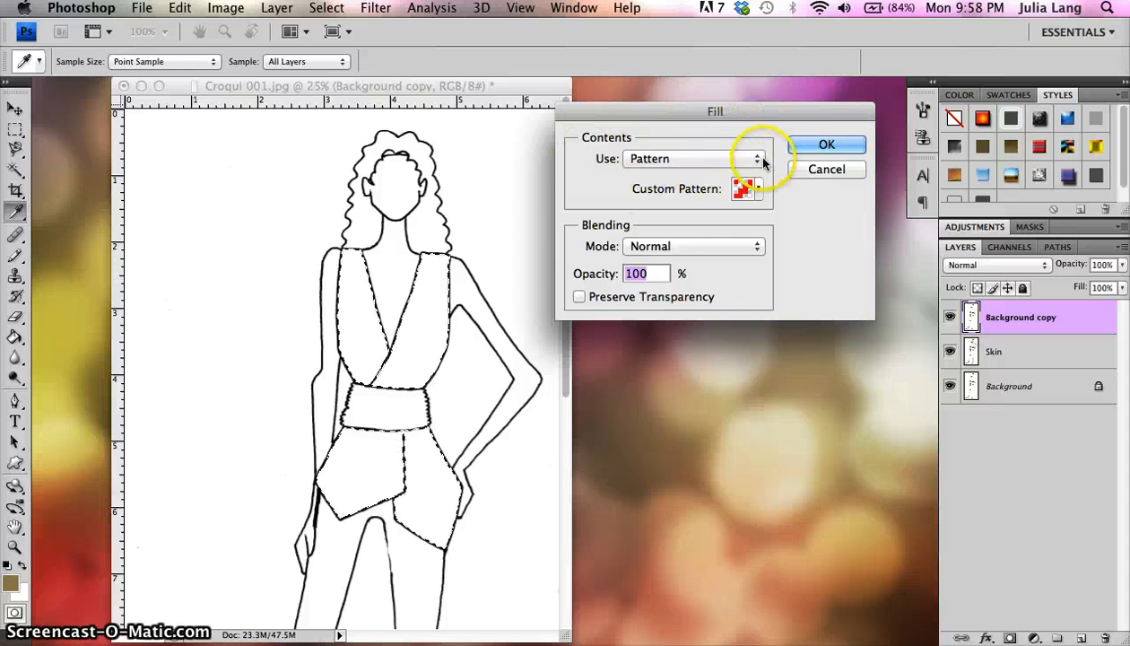
left_click(756, 159)
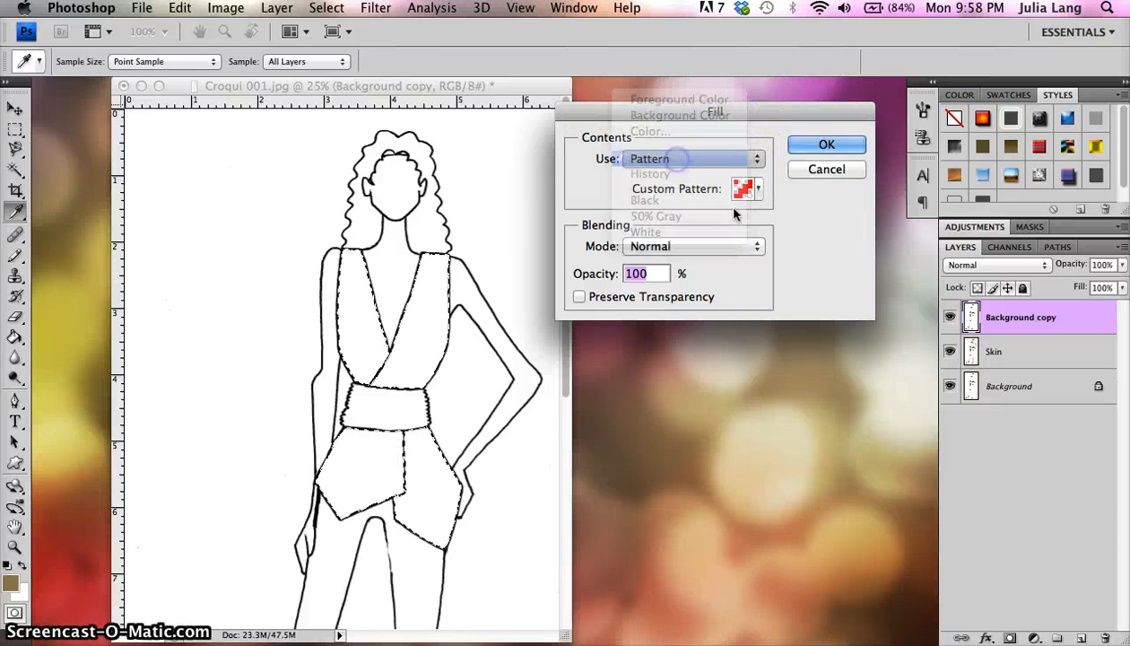
left_click(758, 188)
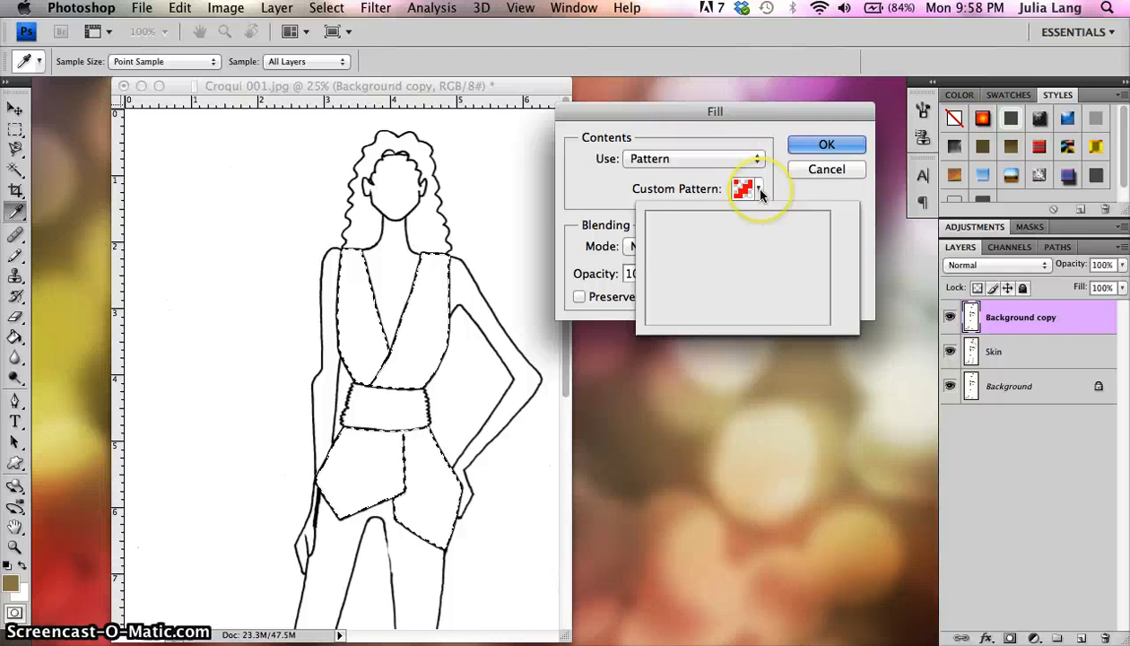
left_click(760, 188)
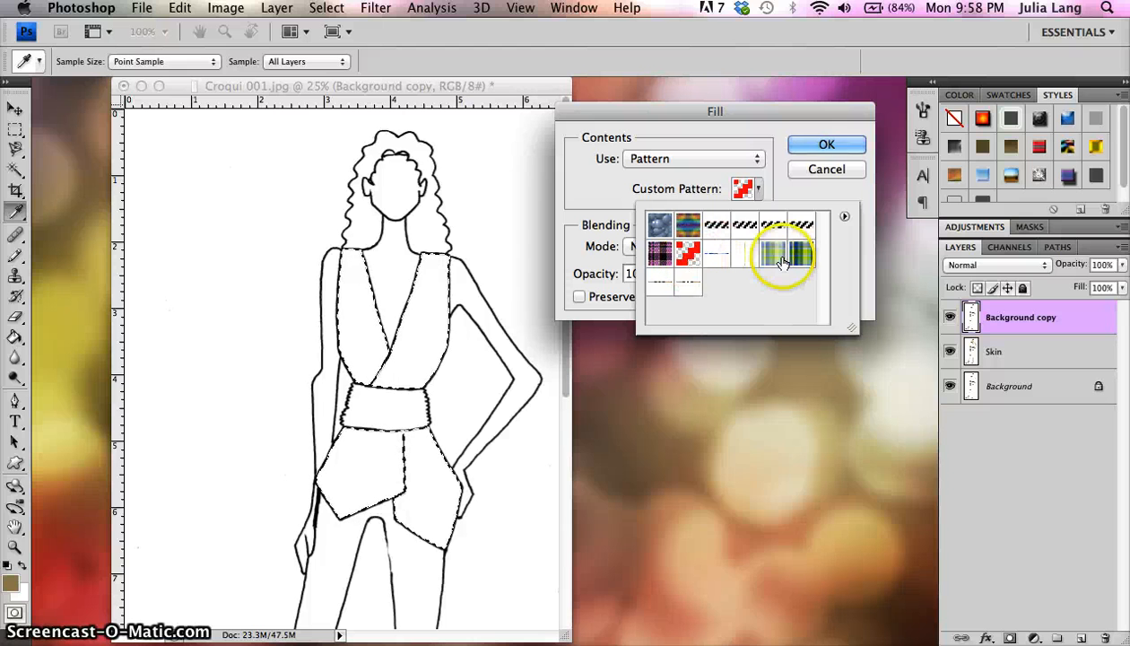
left_click(785, 260)
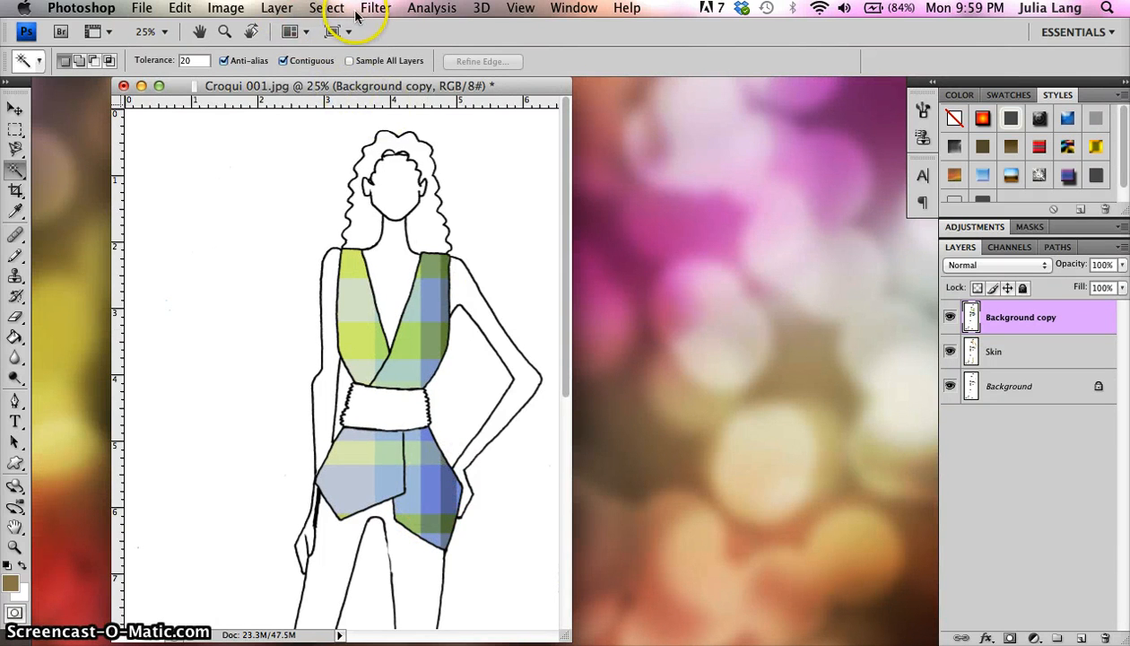
Step: Deselect the top and select the two pant legs
left_click(326, 7)
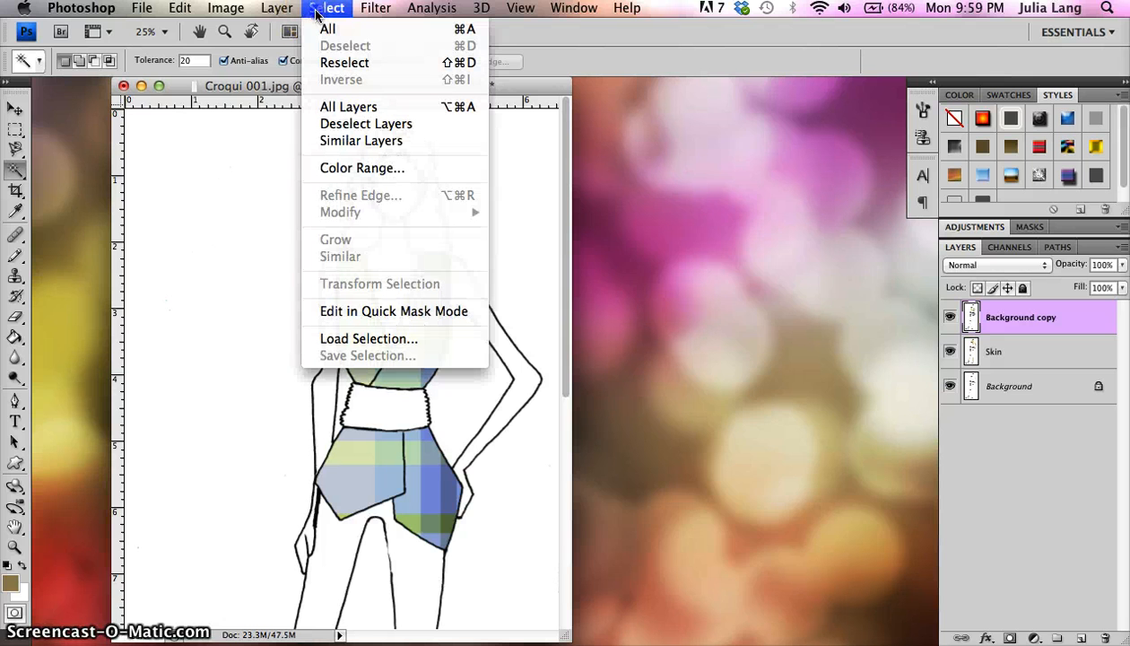
mouse_move(377, 55)
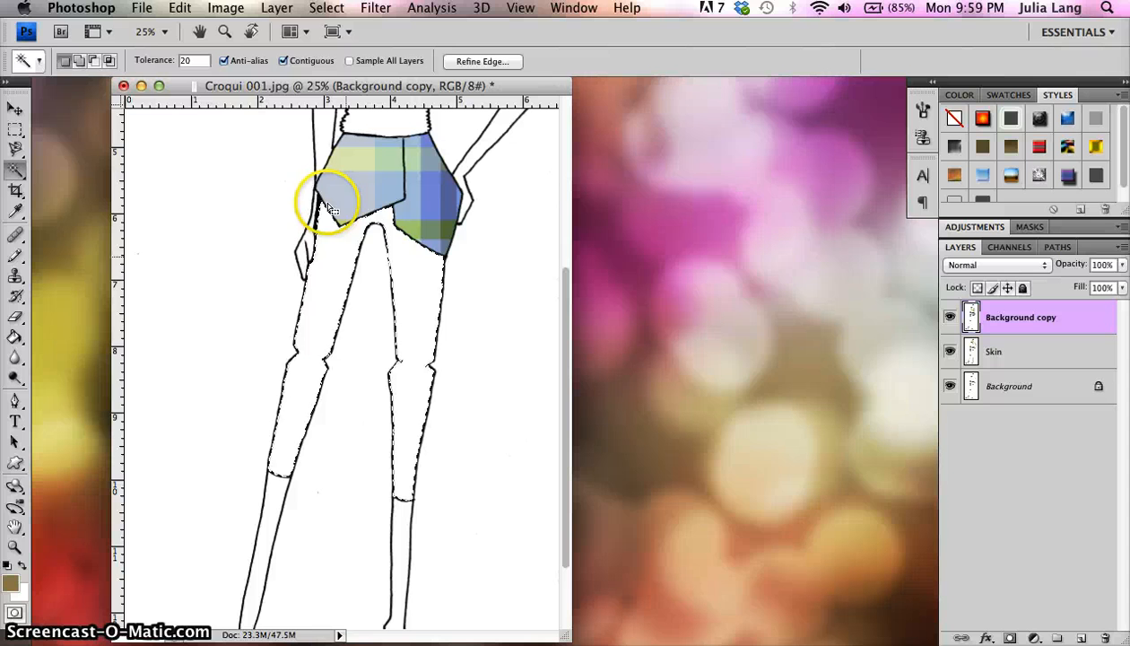
left_click(182, 8)
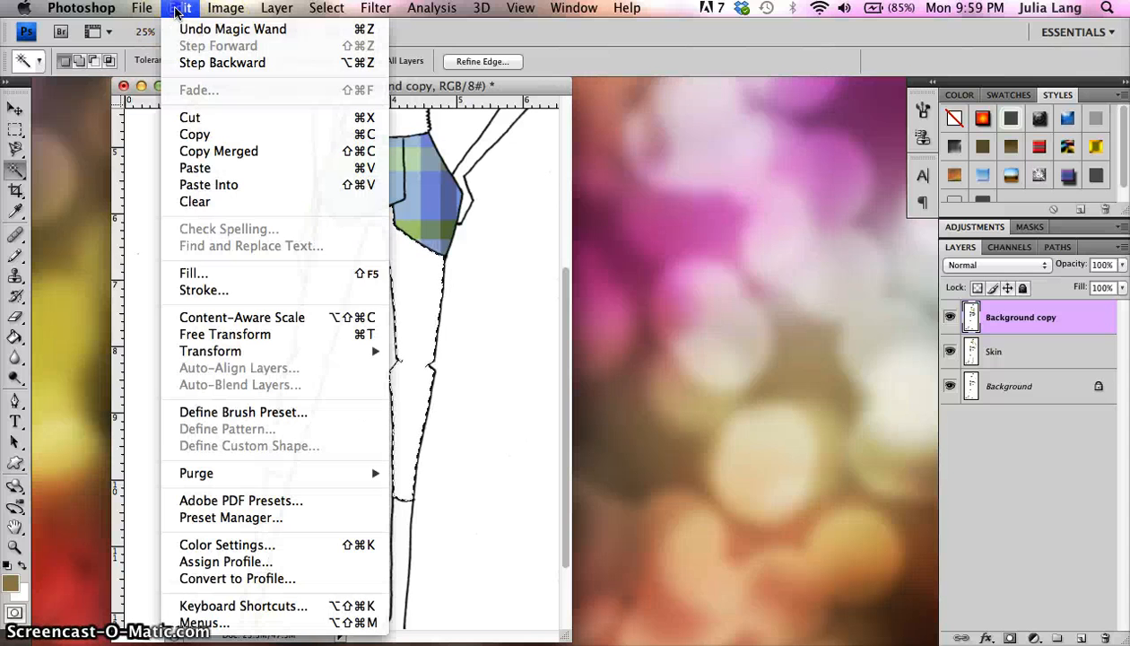
Step: Fill the pant legs with the pink and black plaid custom pattern
left_click(194, 273)
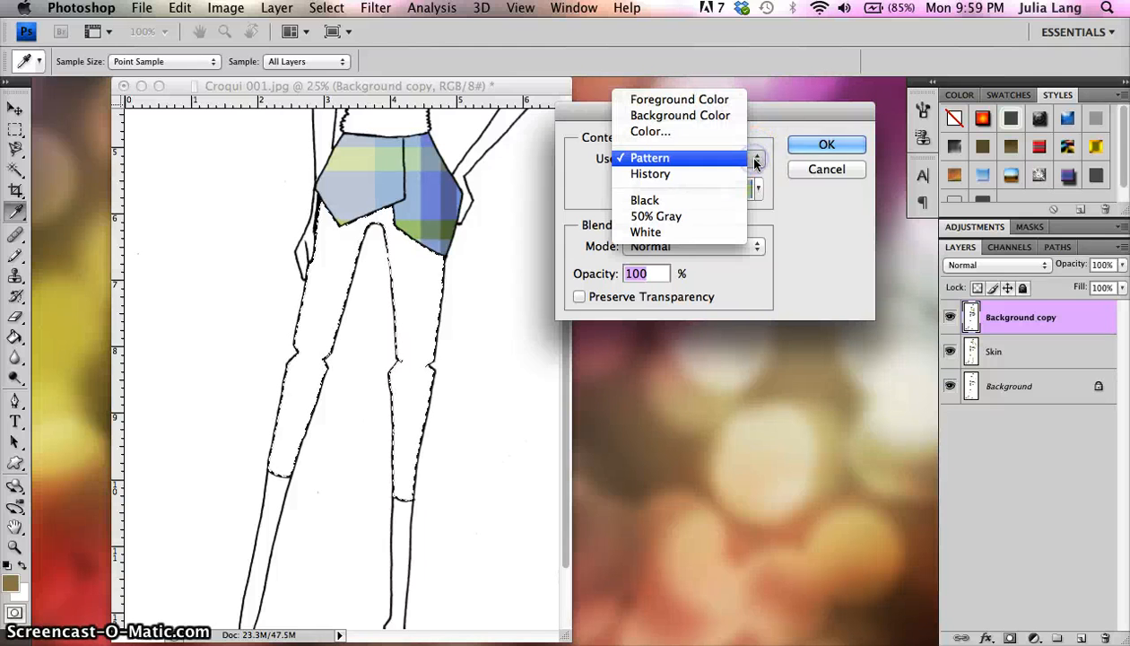
left_click(649, 157)
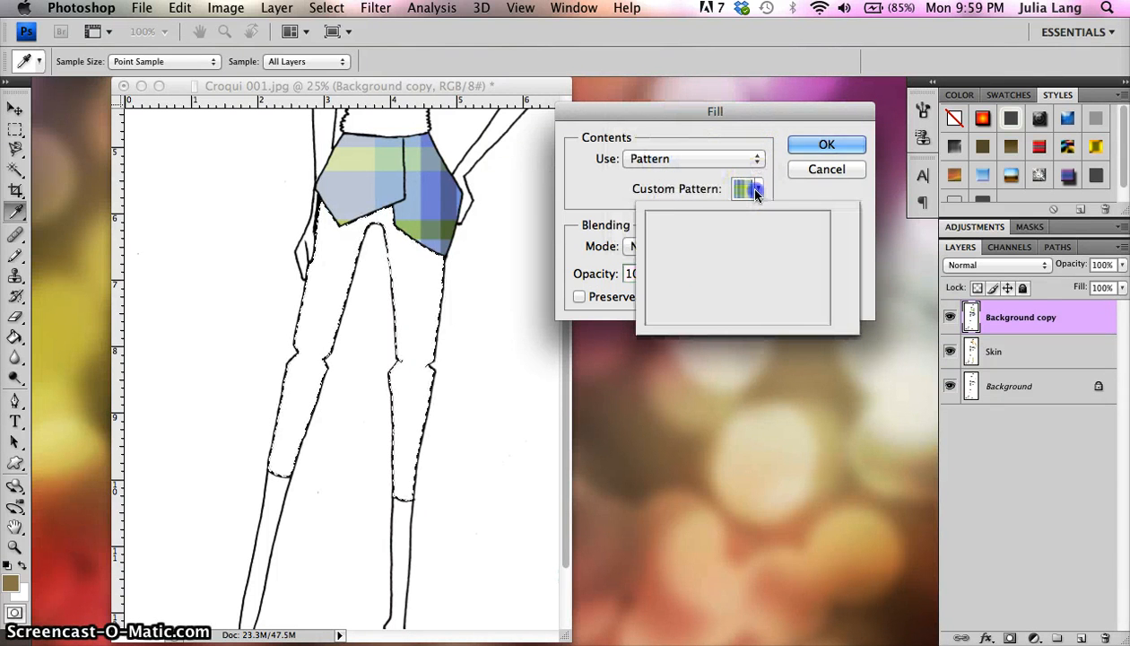
left_click(746, 188)
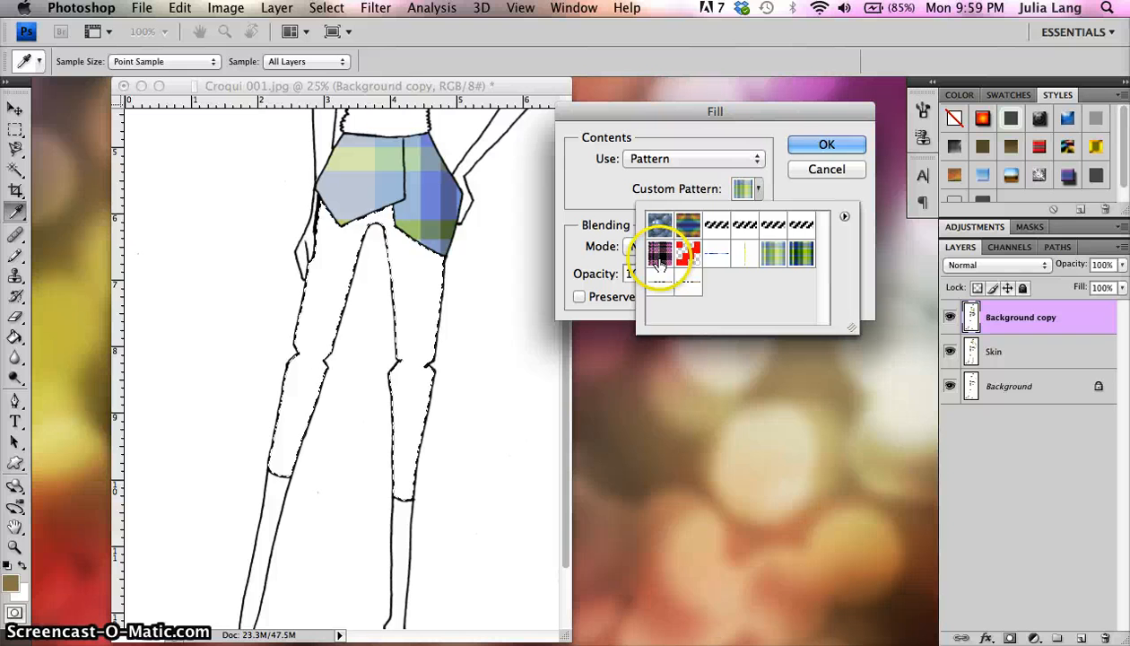
left_click(659, 255)
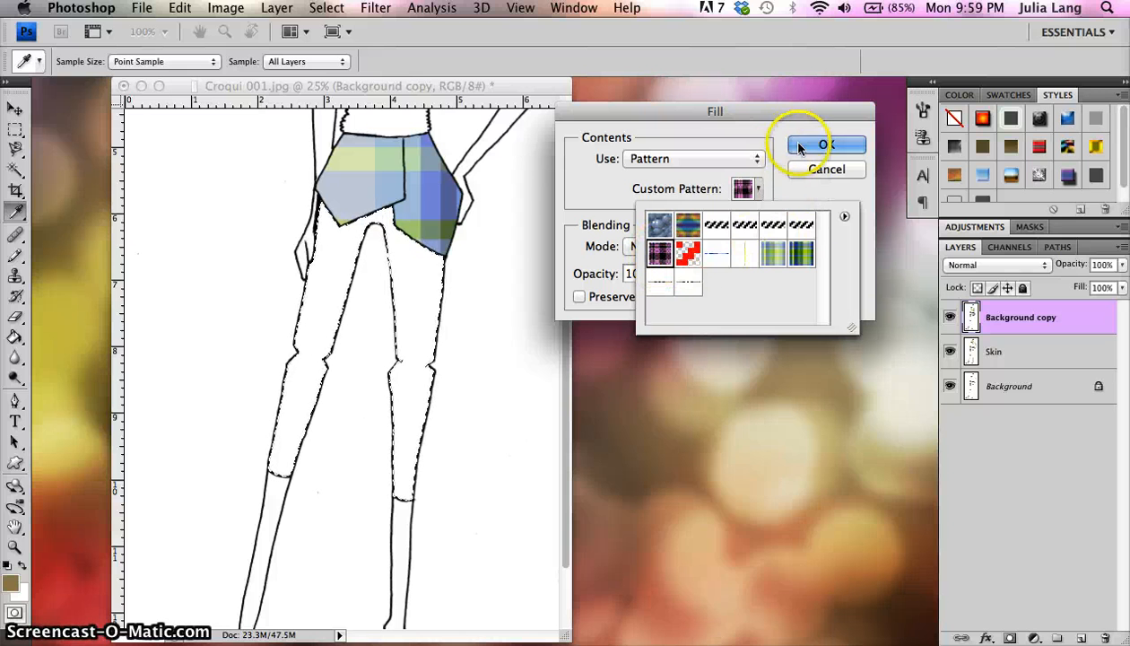
left_click(759, 188)
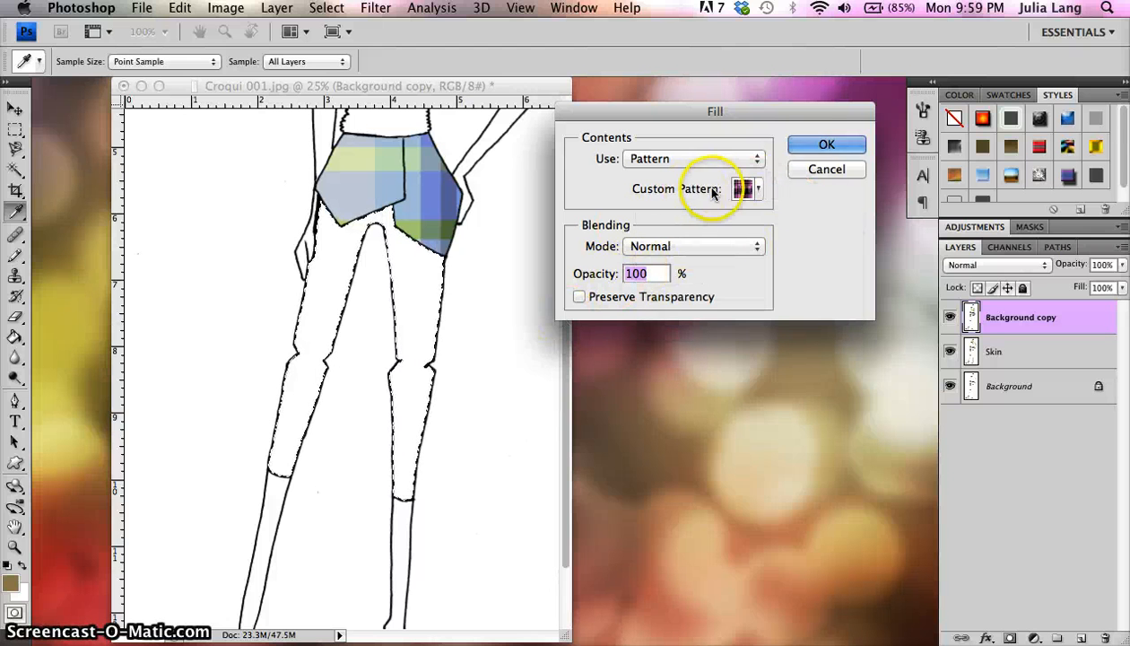
left_click(826, 144)
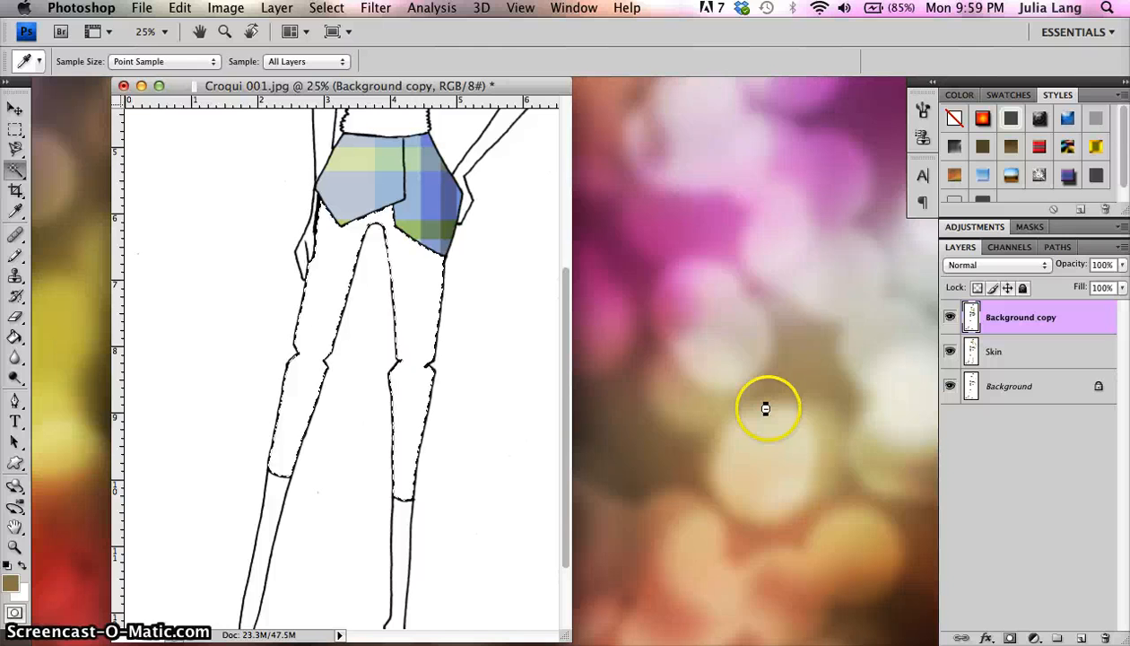
left_click(422, 423)
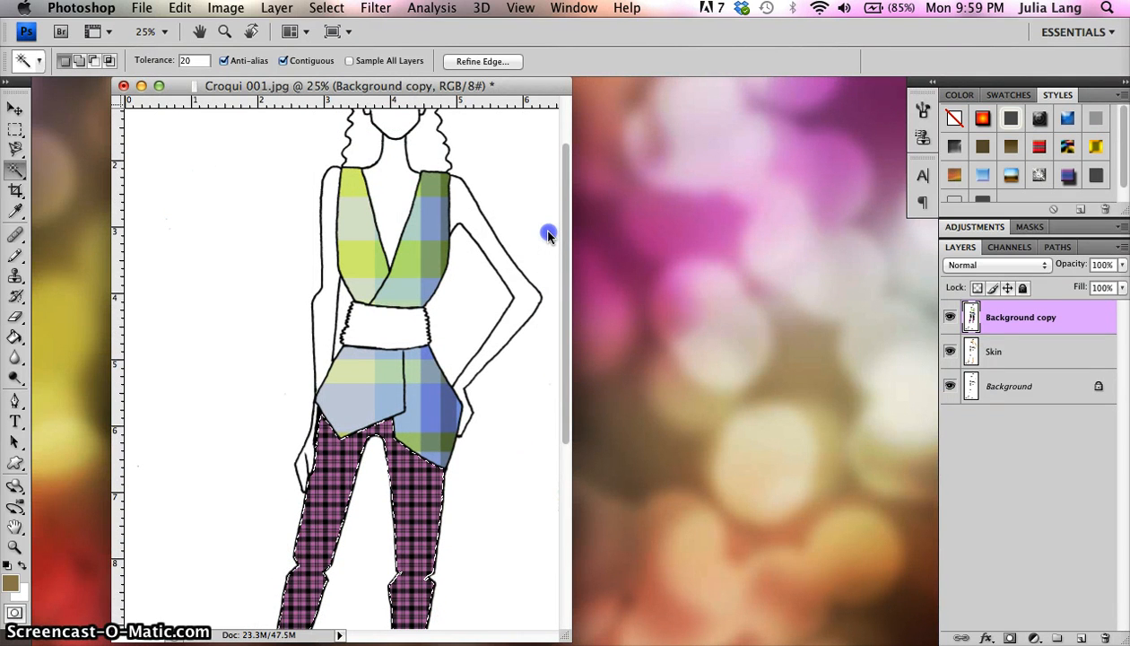
Step: Set the Background copy line-art layer's blend mode to Multiply
left_click_drag(548, 233, 573, 354)
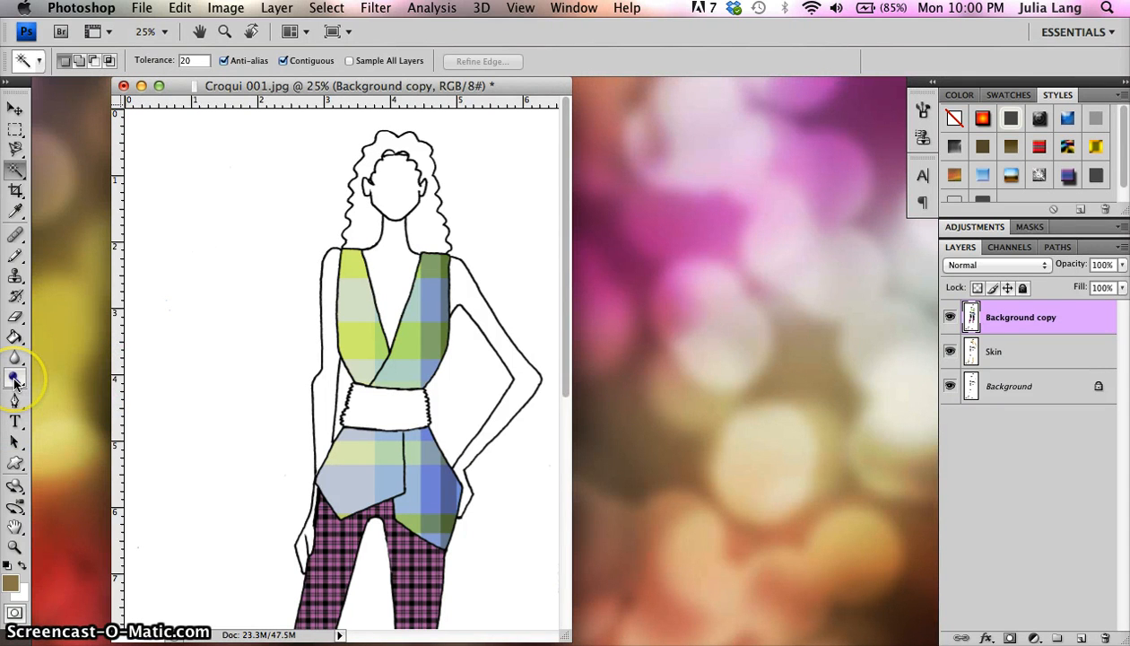
mouse_move(908, 371)
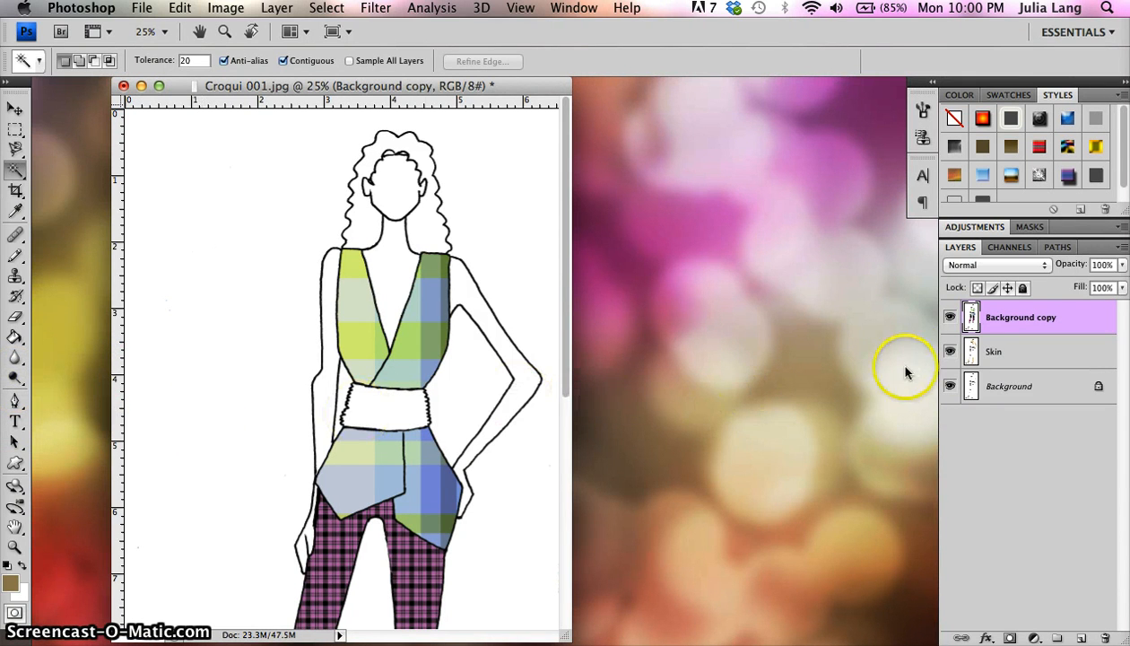
left_click(996, 264)
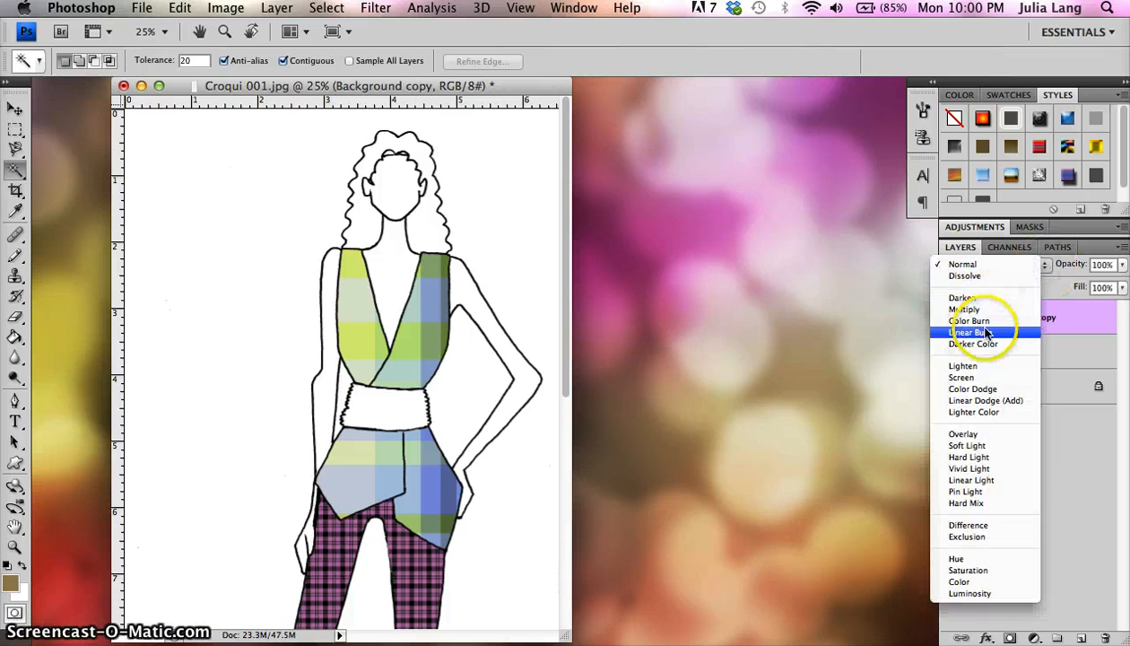
mouse_move(966, 309)
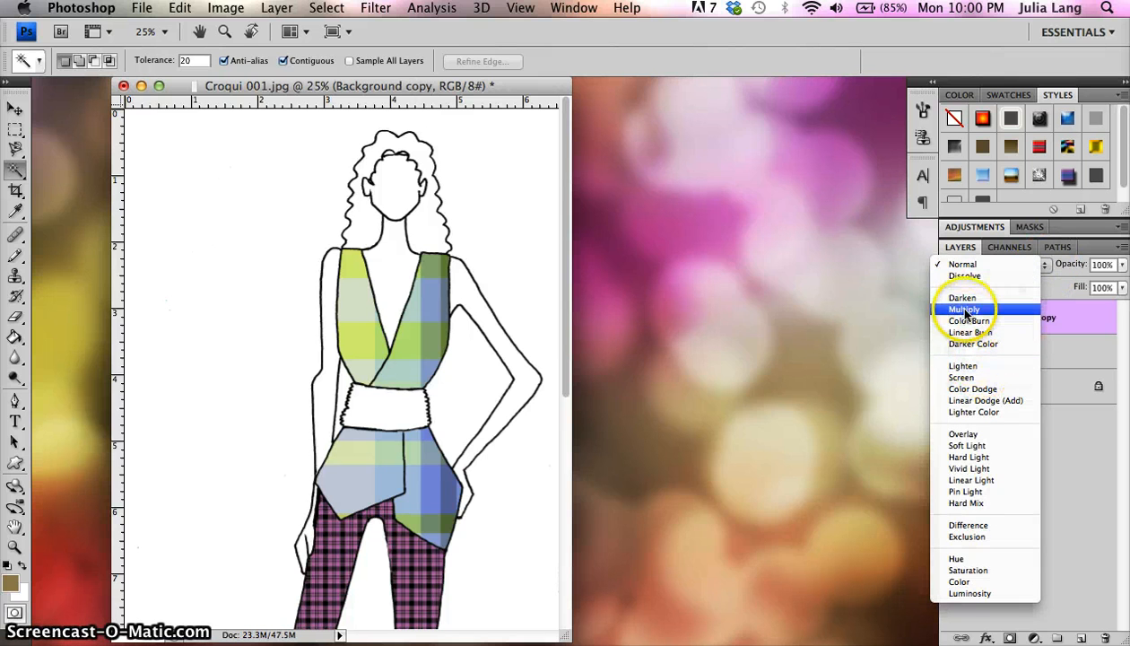
left_click(964, 309)
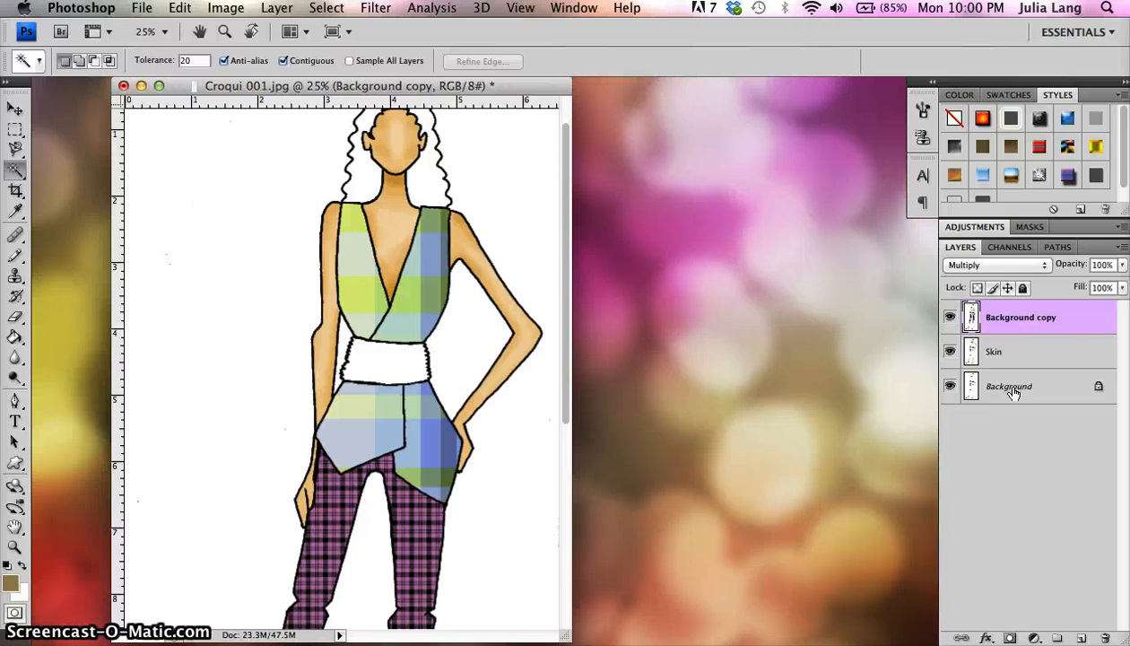
mouse_move(567, 254)
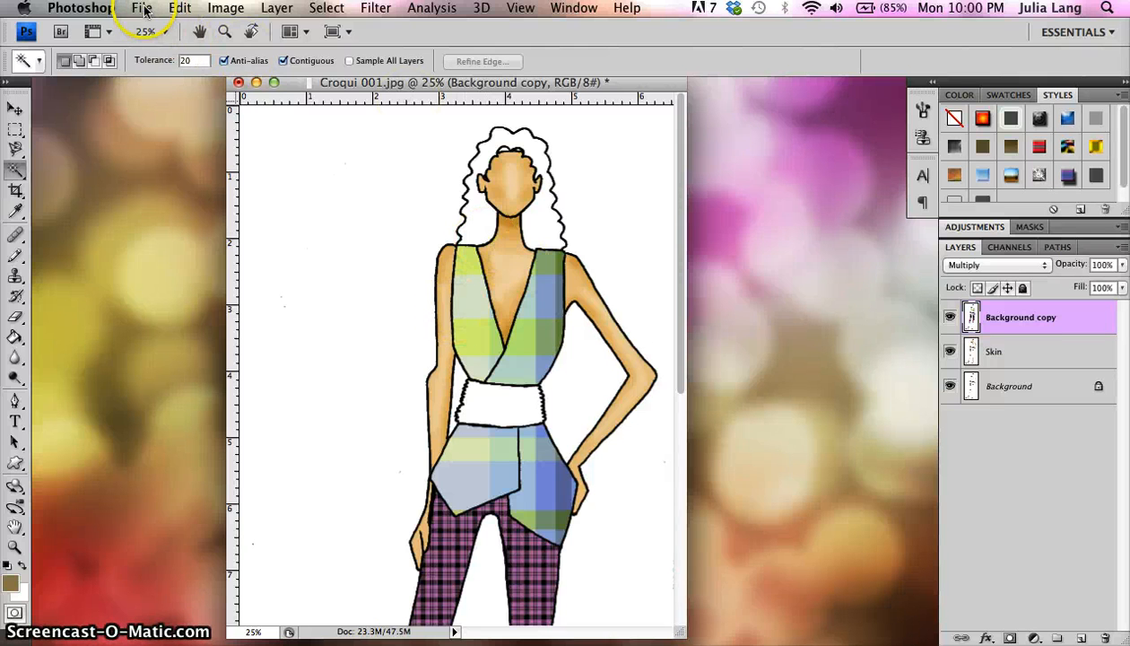
Step: Save as 'Croqui plaid 1.psd' with layers, confirming Maximize Compatibility
left_click(142, 8)
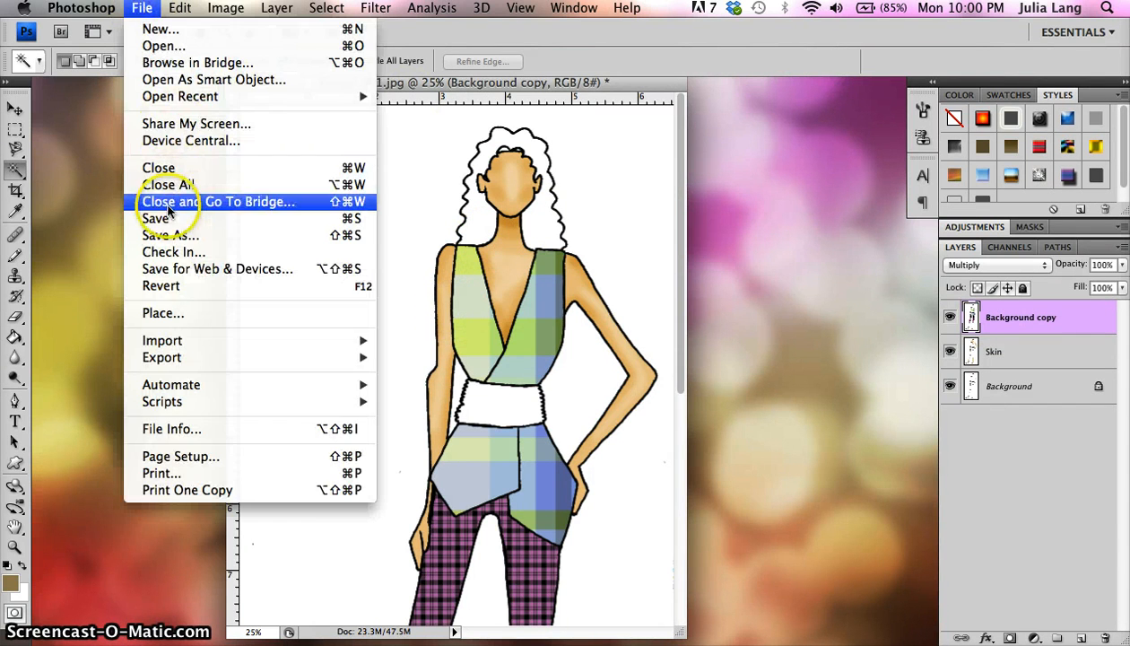
mouse_move(171, 235)
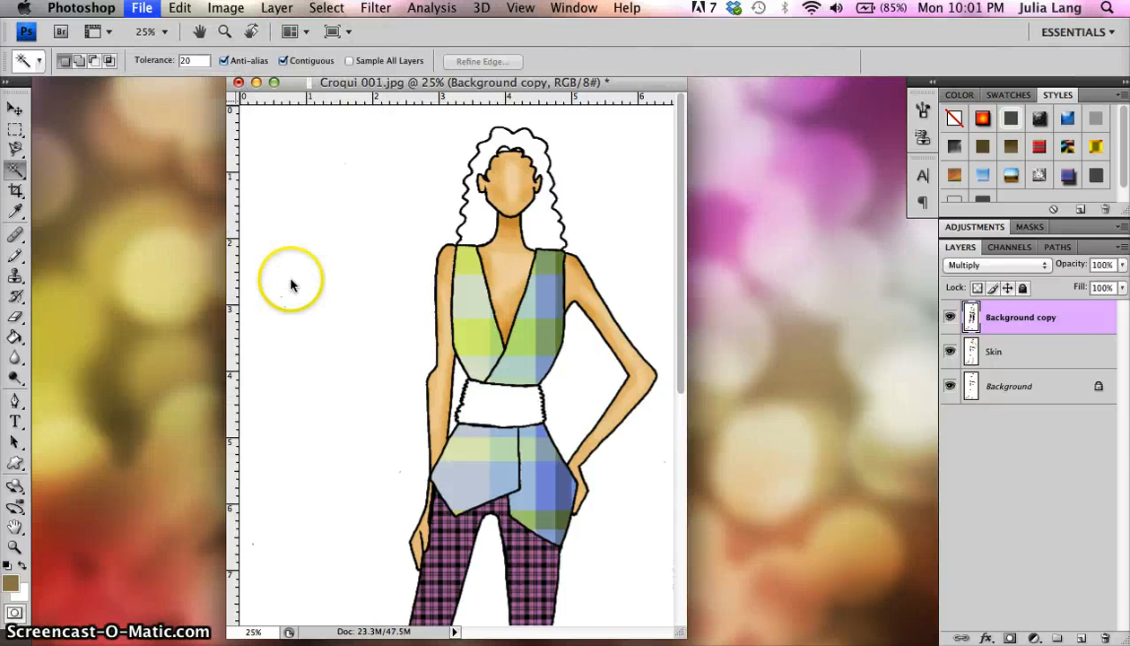
left_click(141, 8)
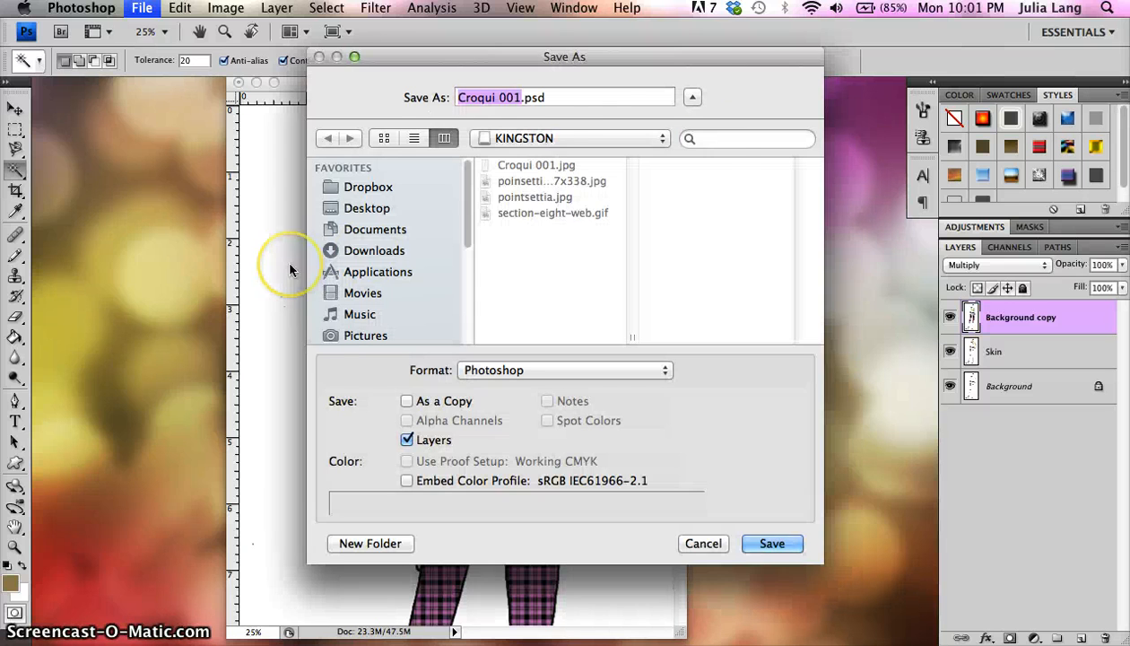
mouse_move(592, 120)
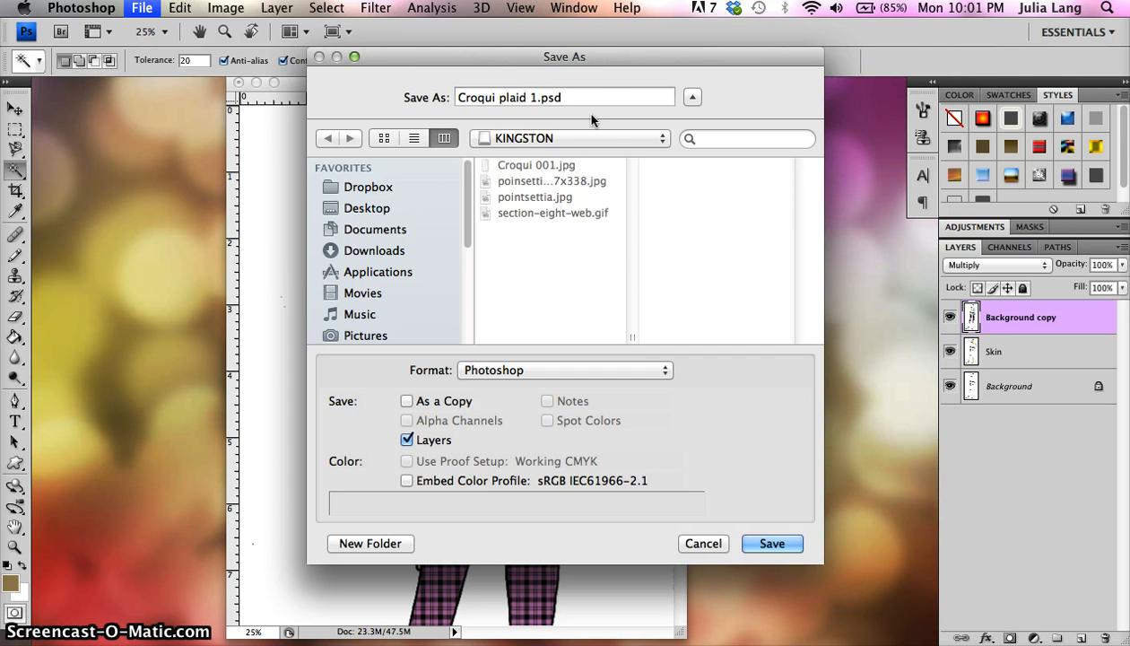
left_click(547, 97)
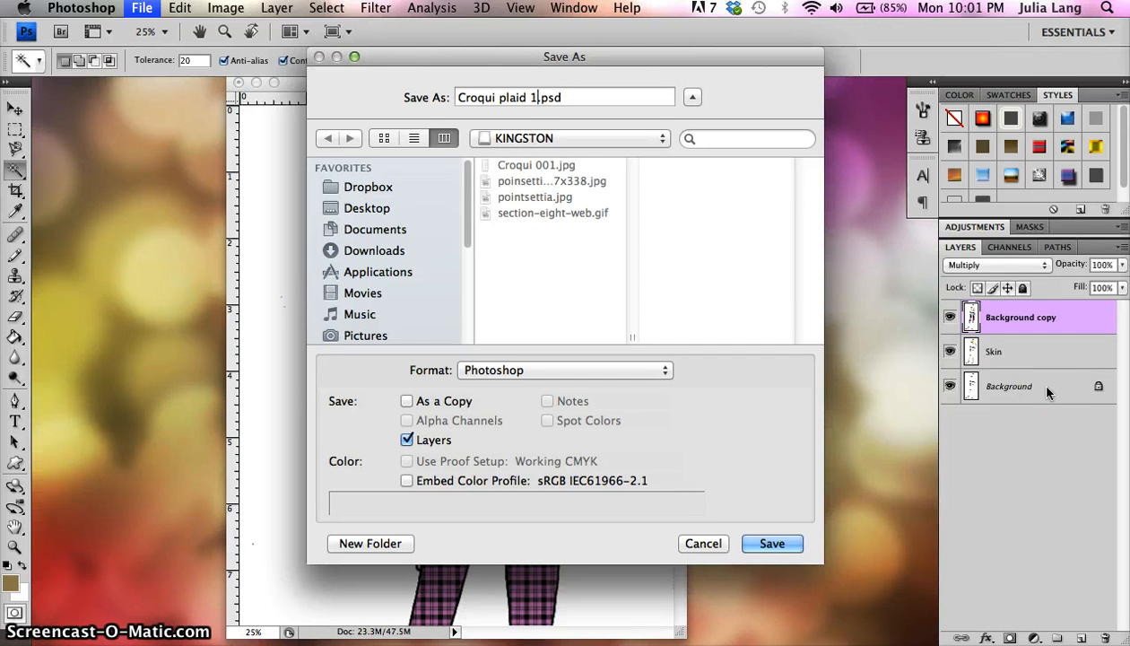
mouse_move(742, 372)
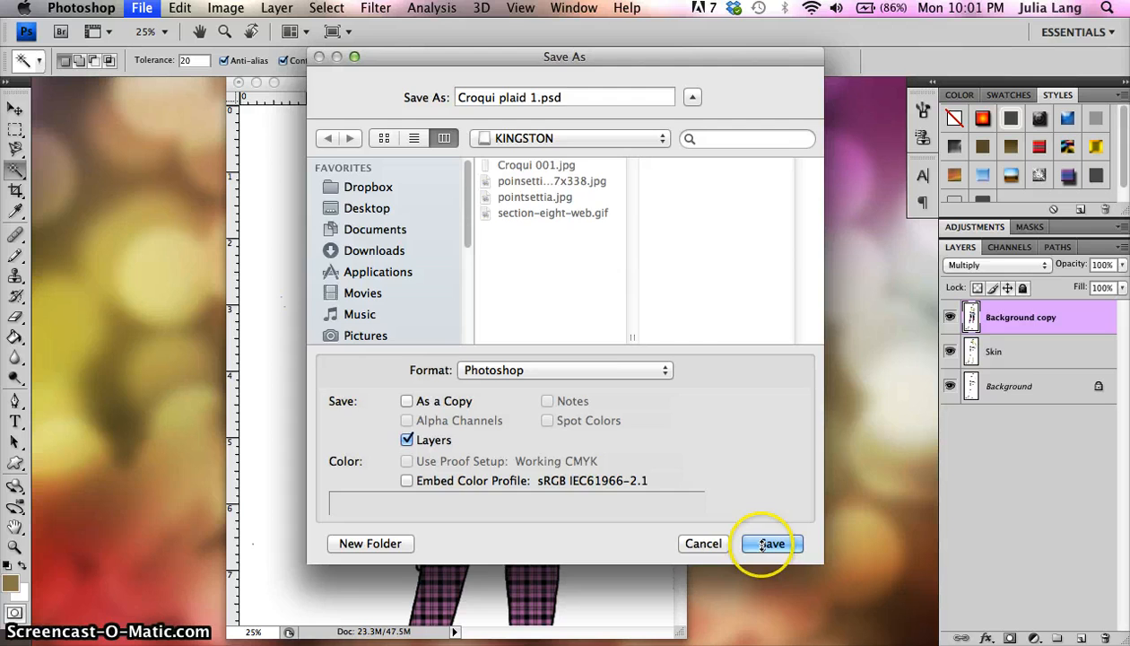
left_click(769, 542)
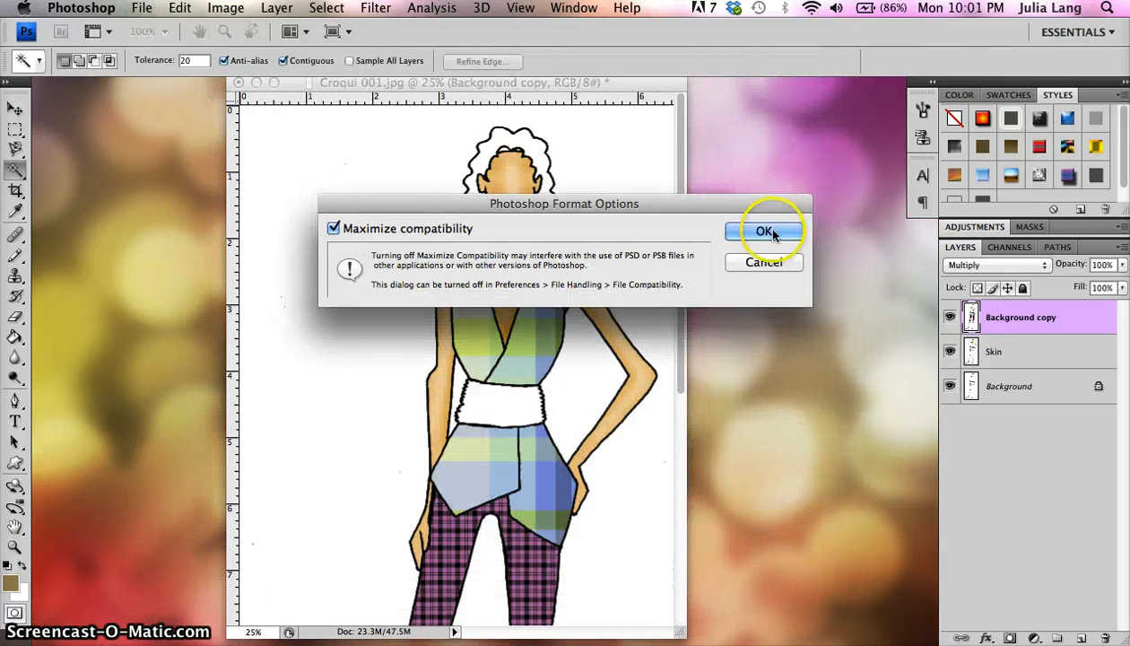
left_click(763, 231)
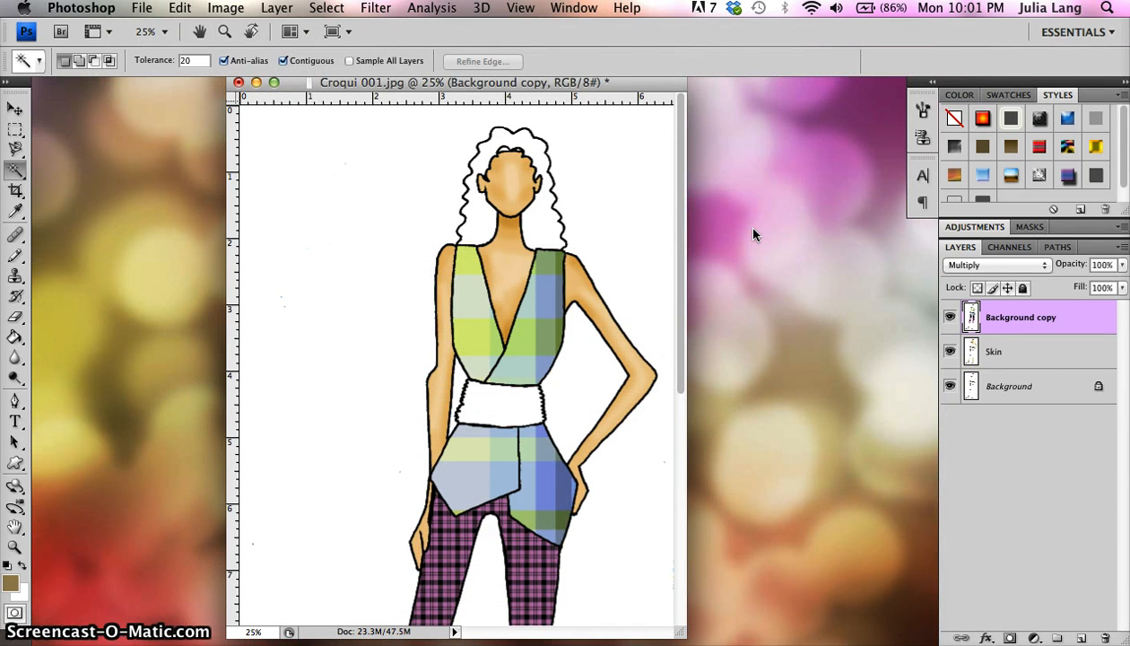